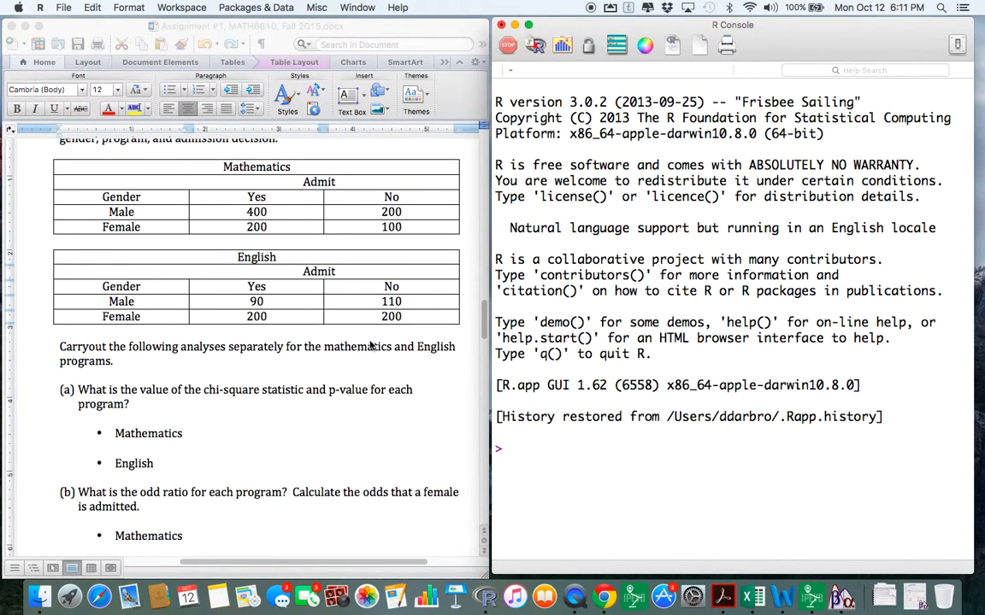
Set the working directory, read prob6.csv into data, attach it and list its names
click(513, 448)
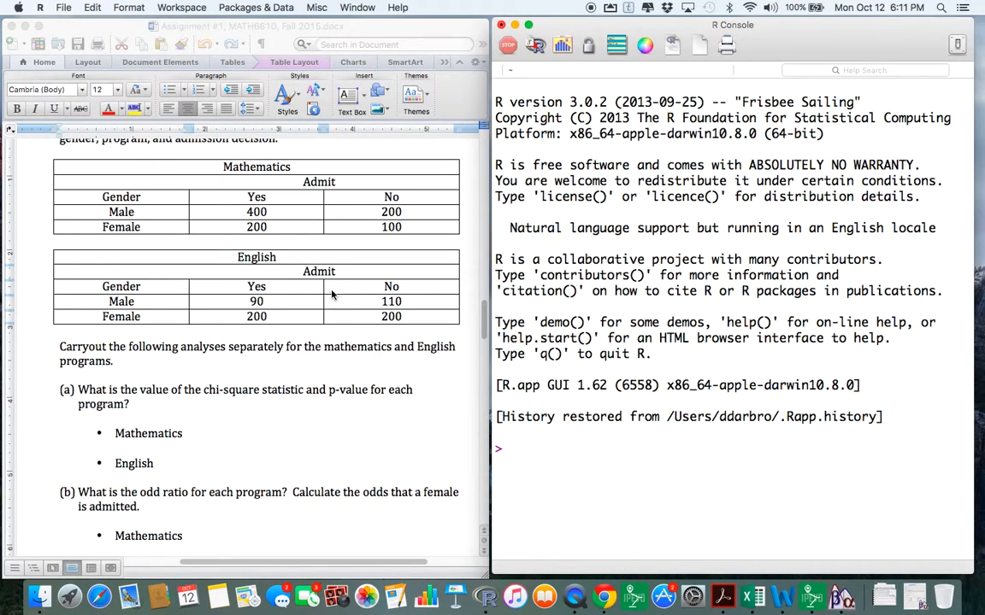
click(256, 301)
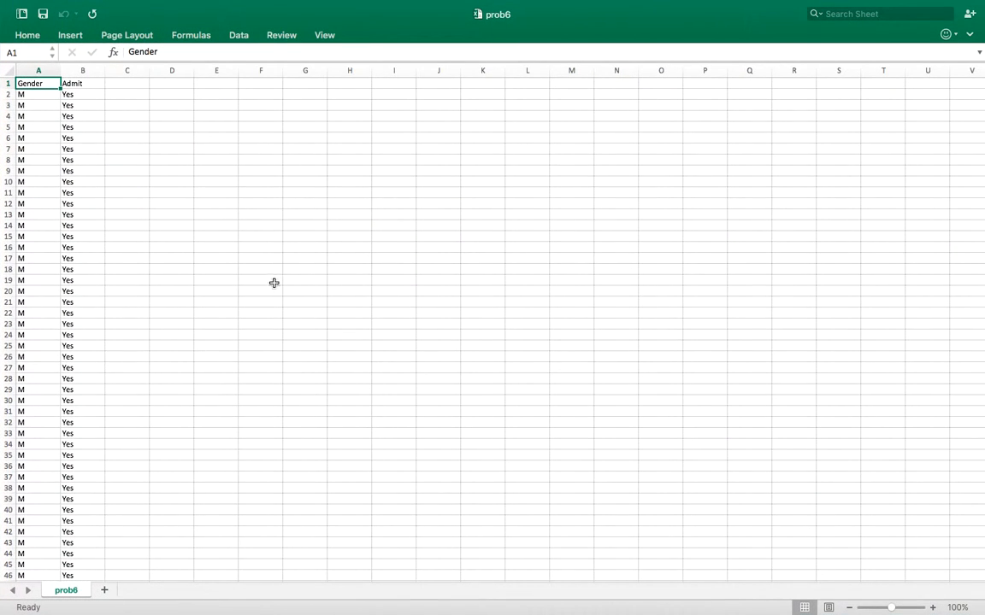
click(8, 236)
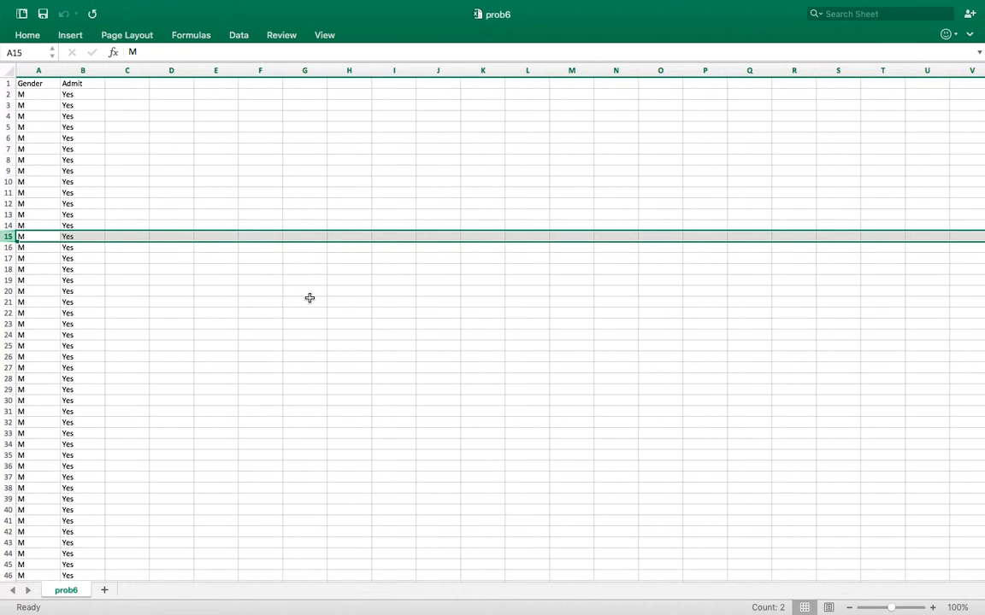
mouse_move(499, 30)
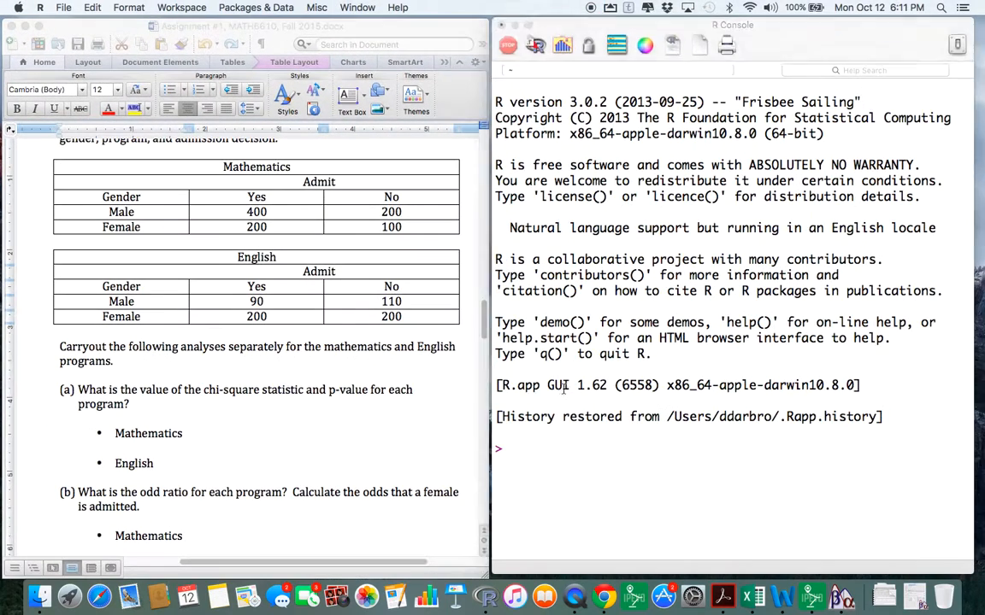
text(setwd("/us)
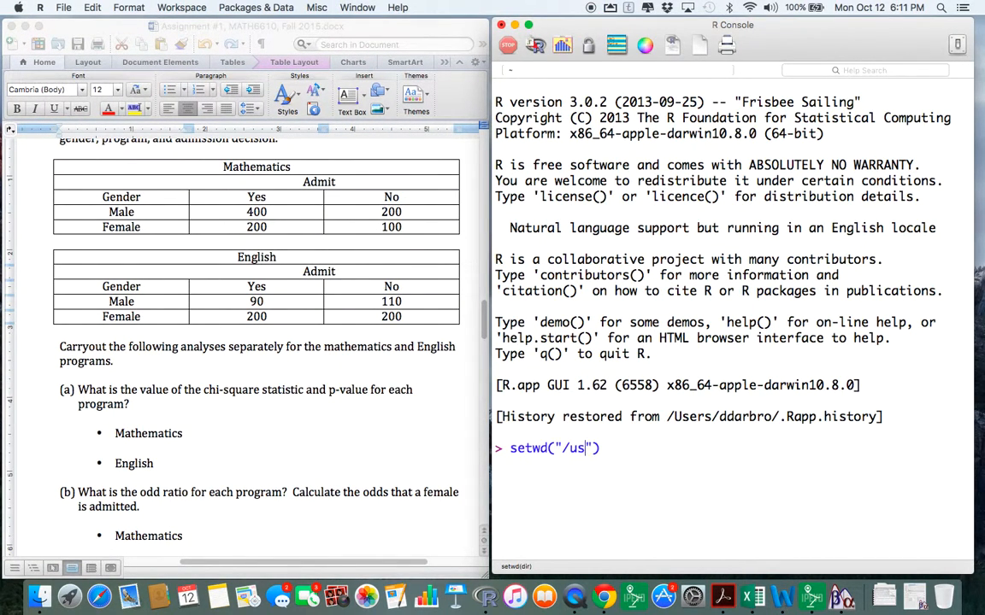
text(ers/ddarbro/desktop)
text(data)
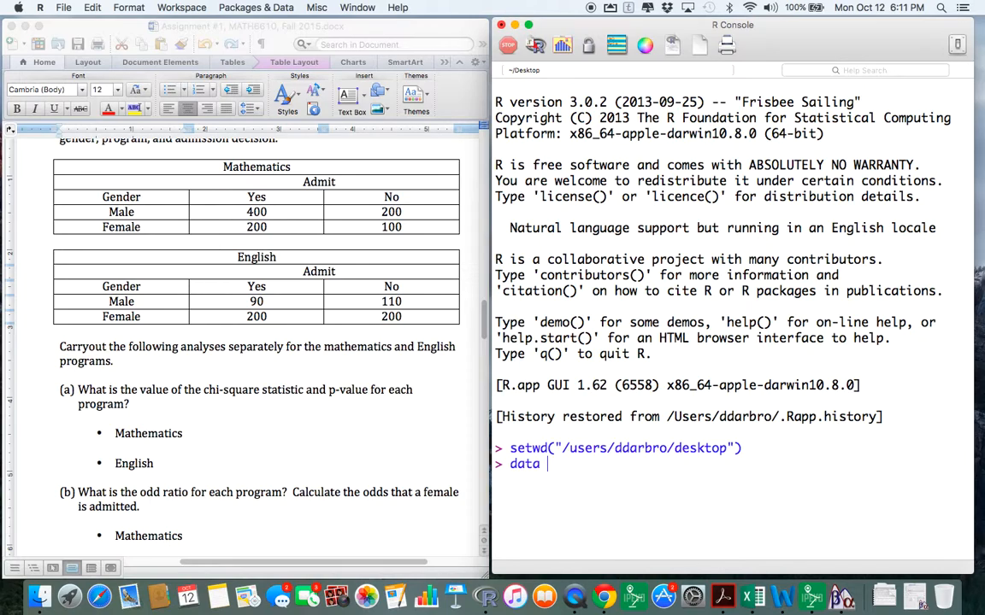
text(<- read.csv("prob)
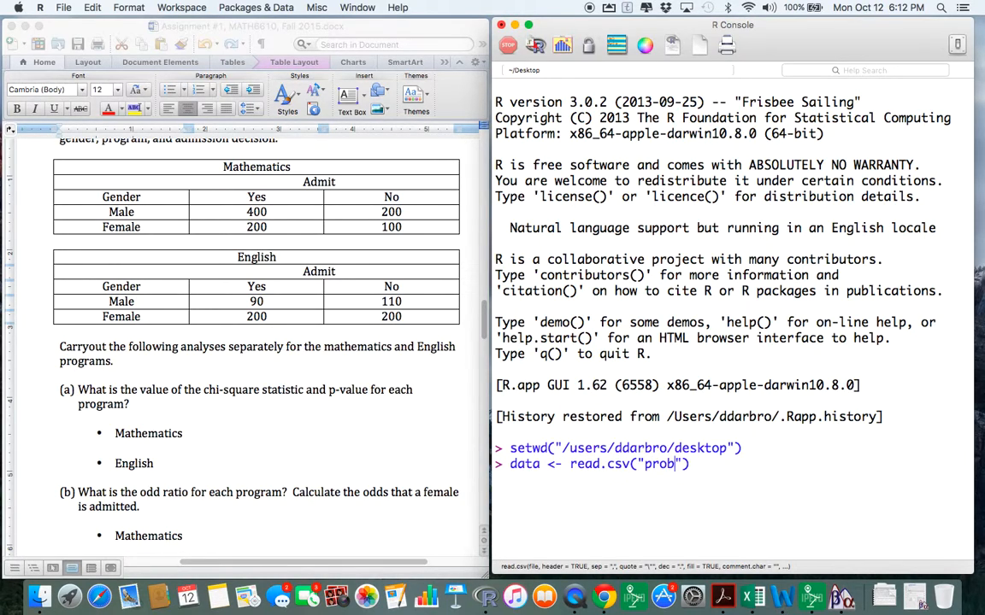
text(6.csv)
text(attach)
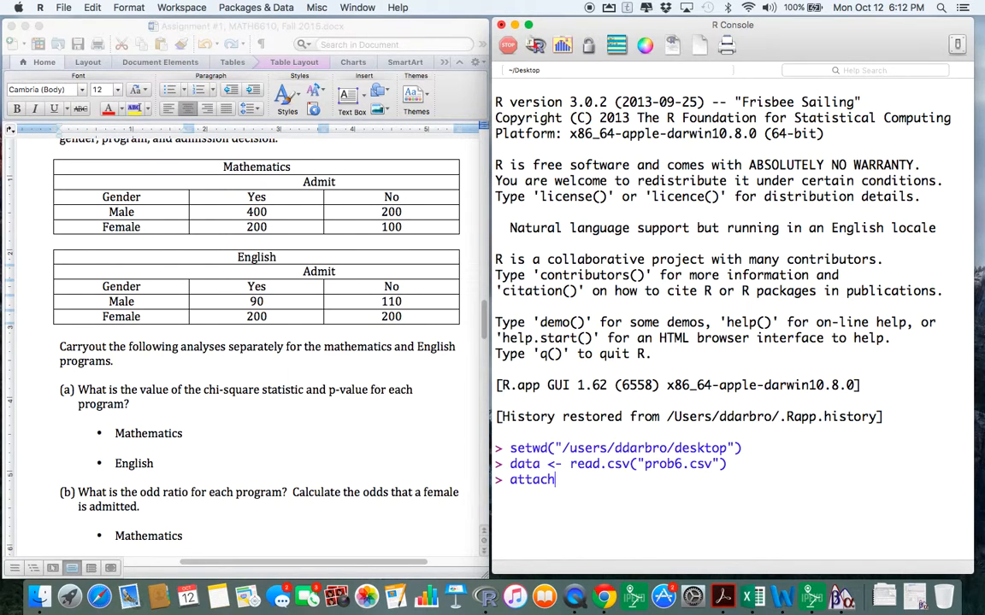
text((data))
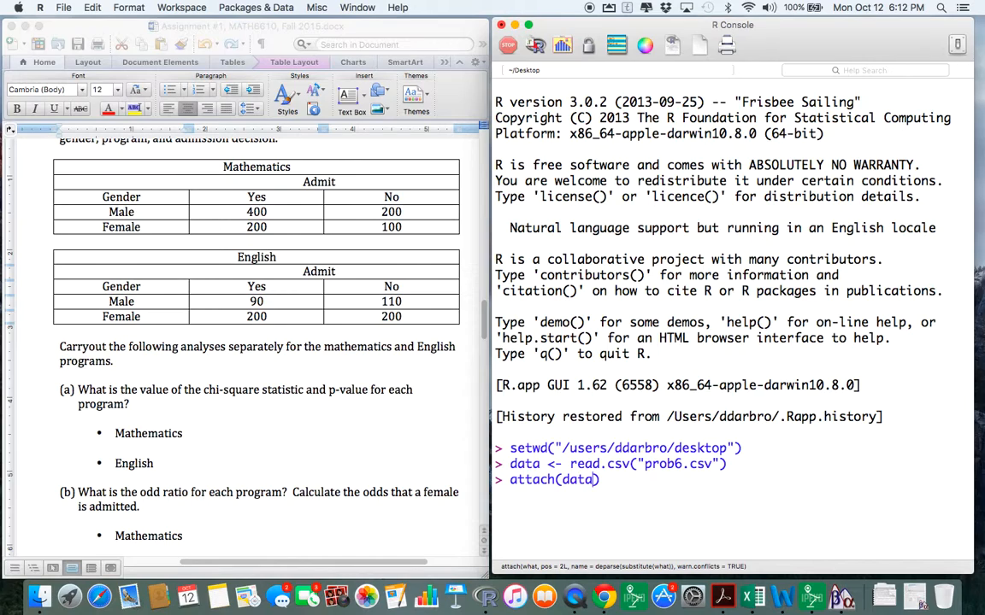
text(; names())
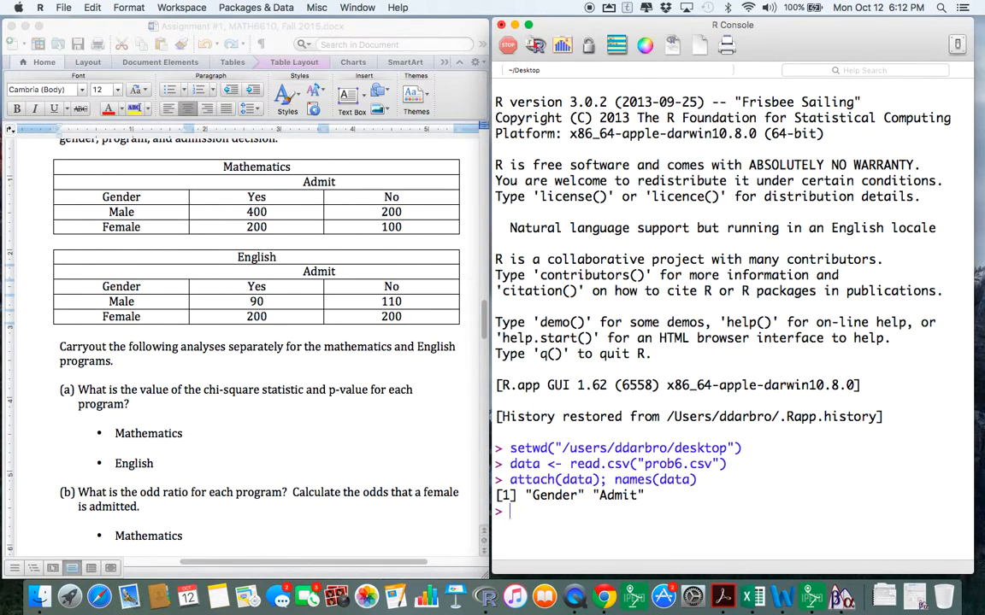
Build table <- table(Gender, Admit) and print it, showing F 200/200, M 110/90
text(table)
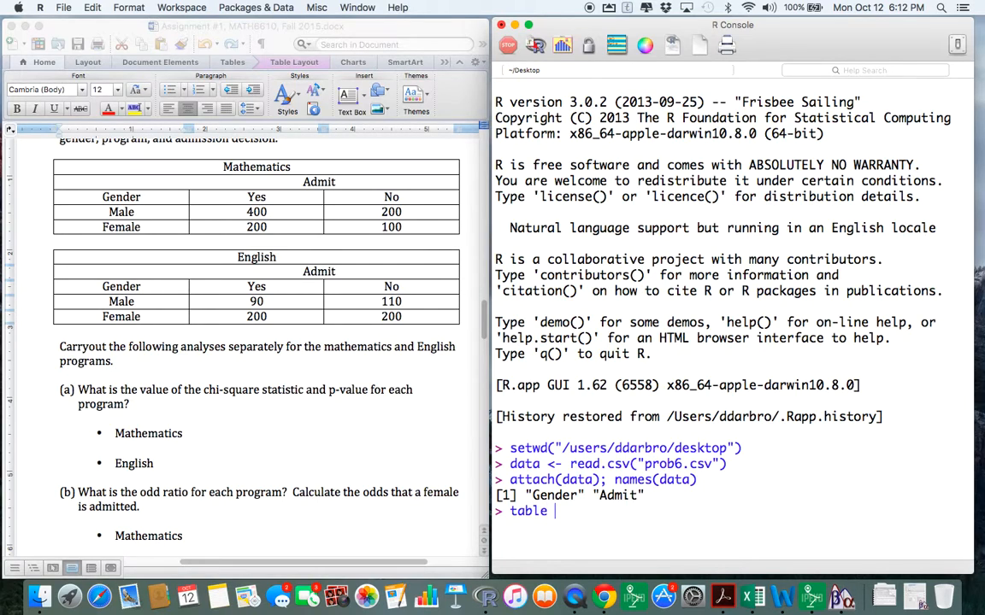
text(<- ta)
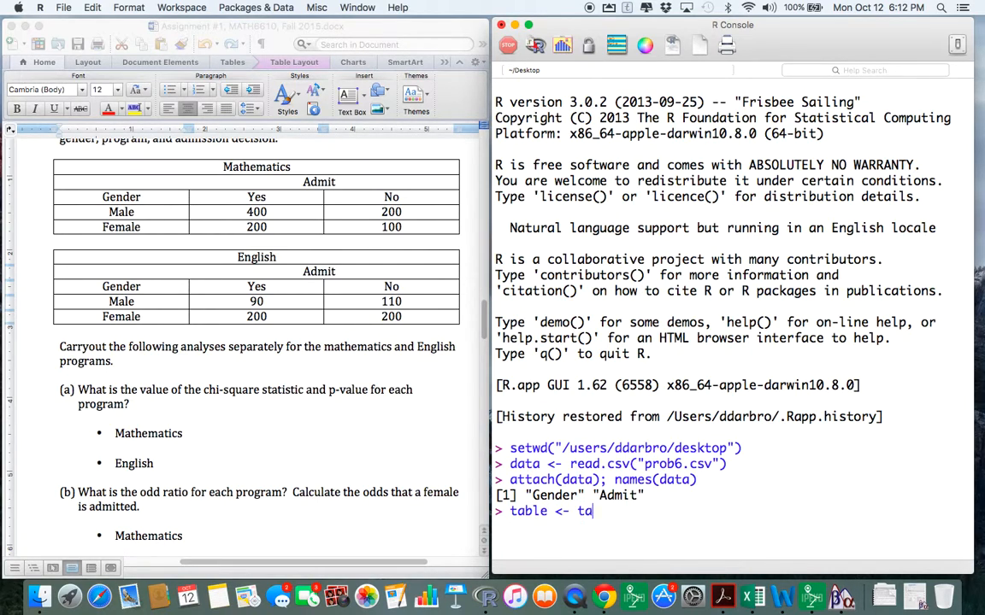
text(ble(Gender, Admit)
text(table)
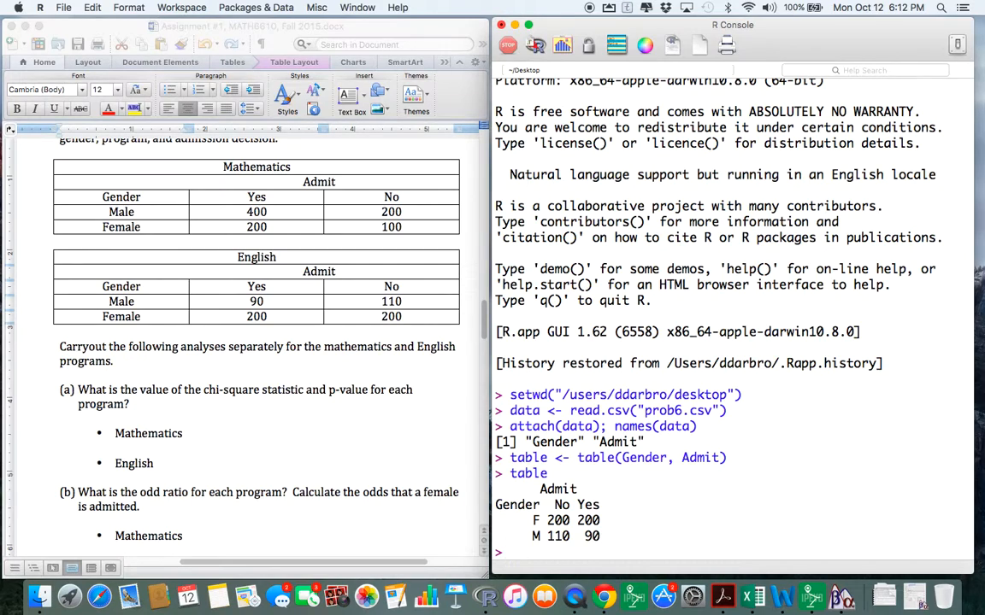
mouse_move(598, 256)
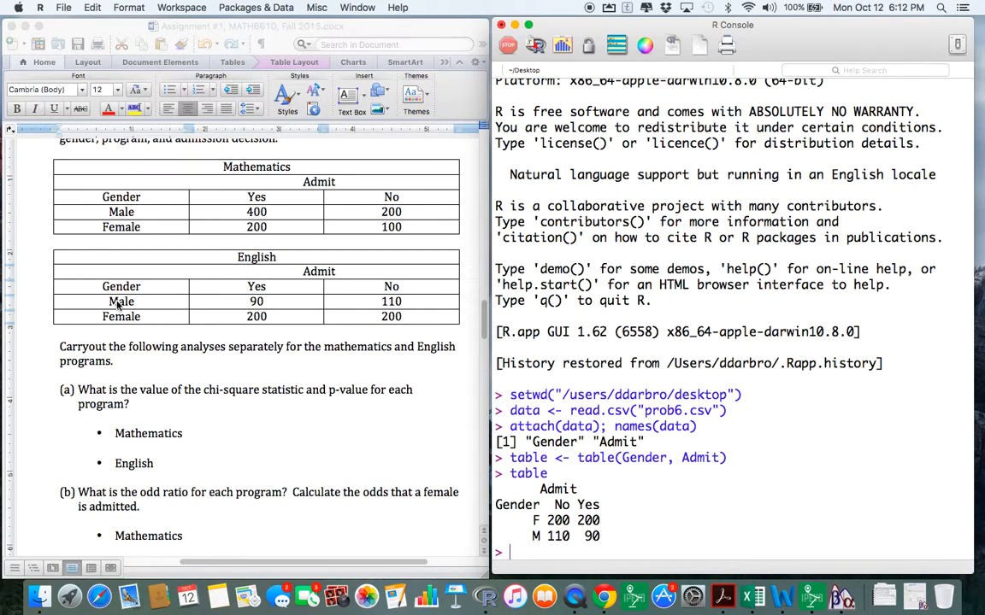
mouse_move(501, 533)
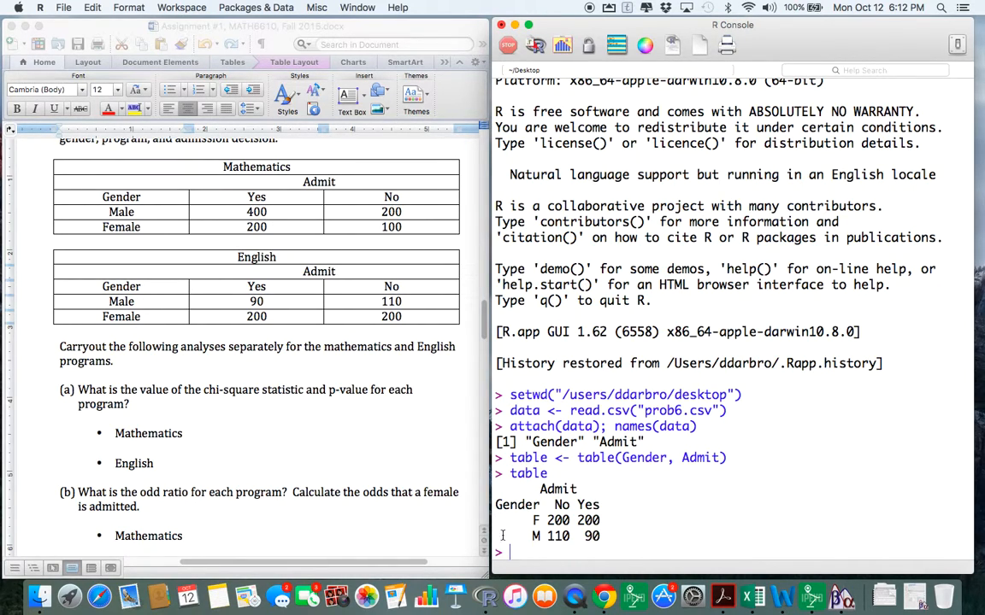
mouse_move(523, 553)
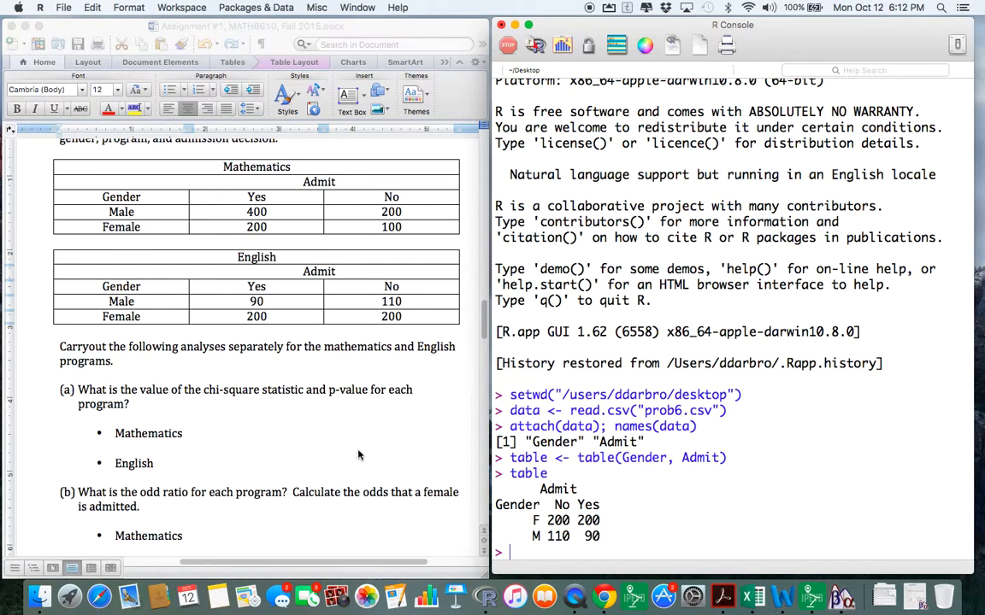
mouse_move(339, 431)
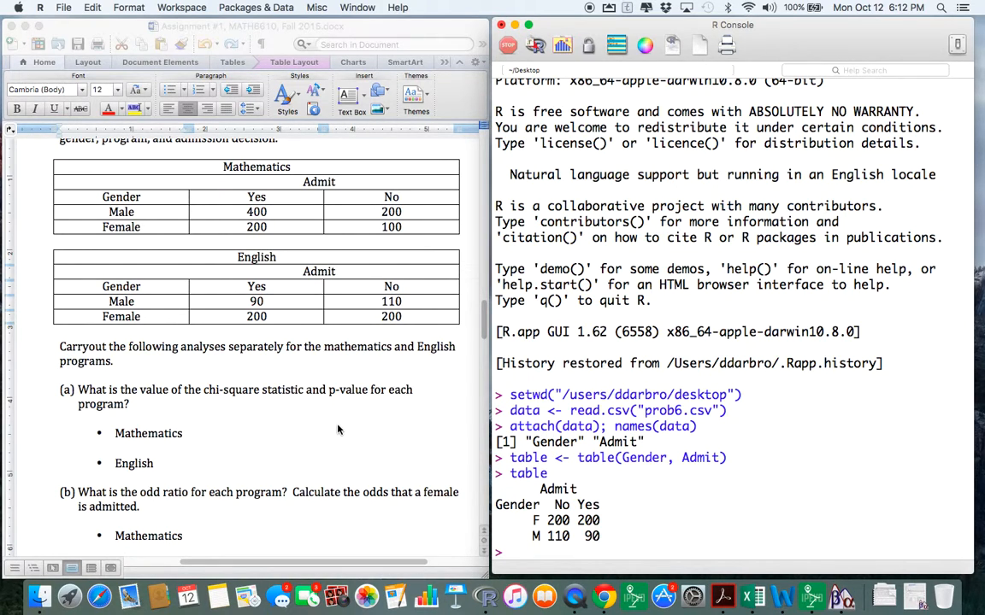
Run chisq.test(table), giving X-squared 1.1421, df 1, p-value 0.2852
scroll(down, 3)
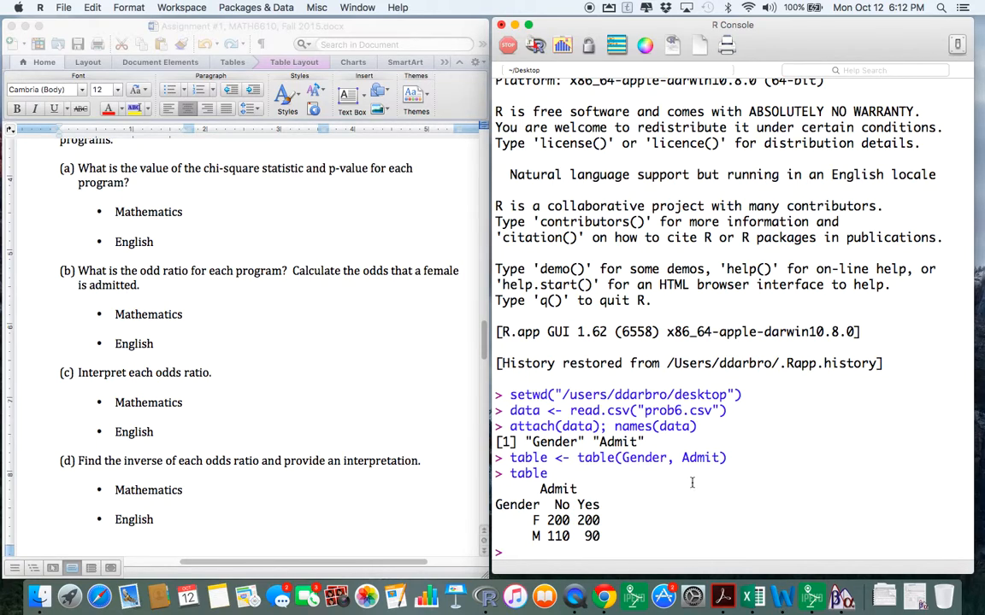
mouse_move(844, 431)
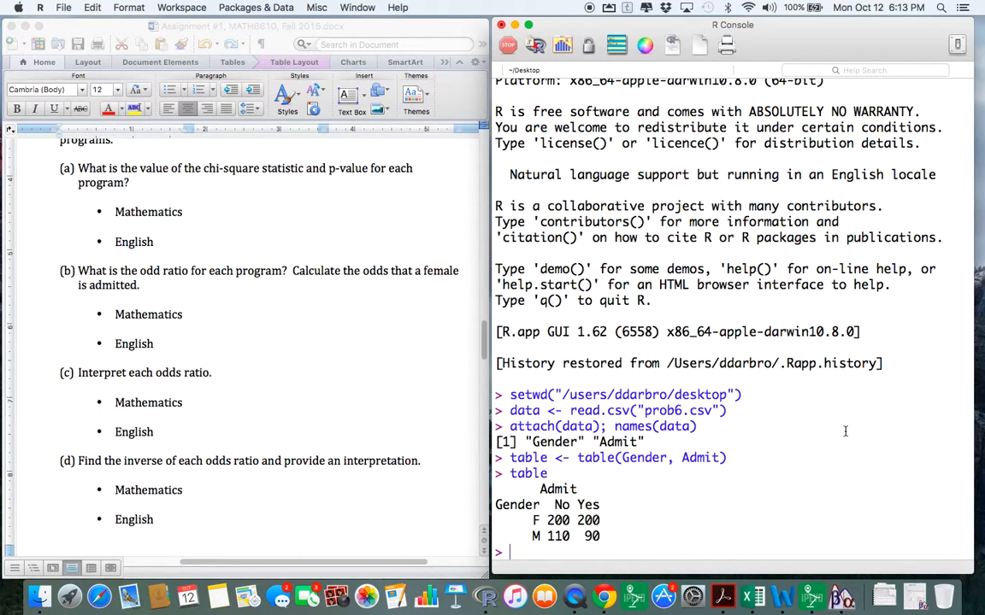
text(ch)
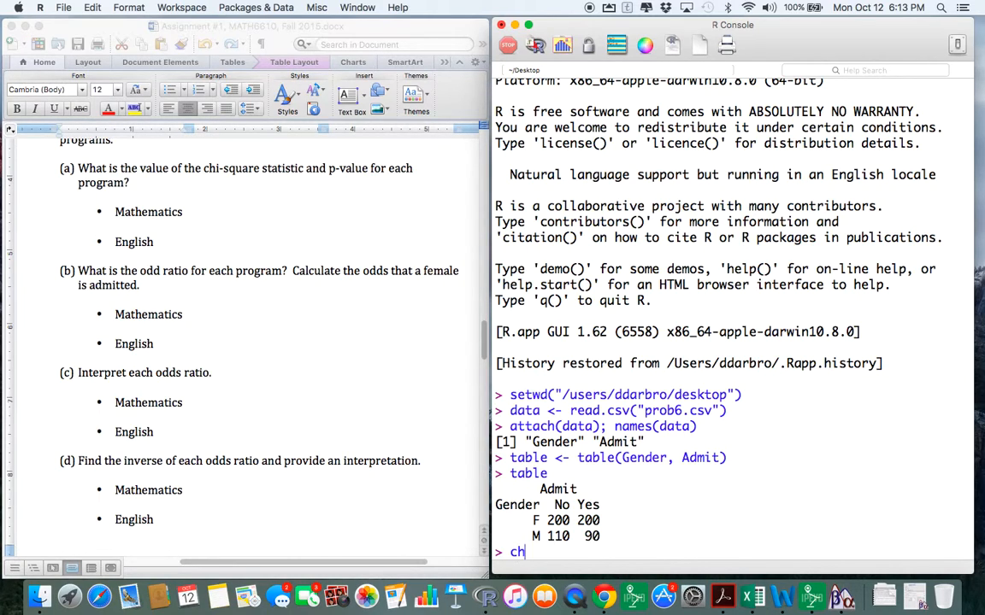
text(i)
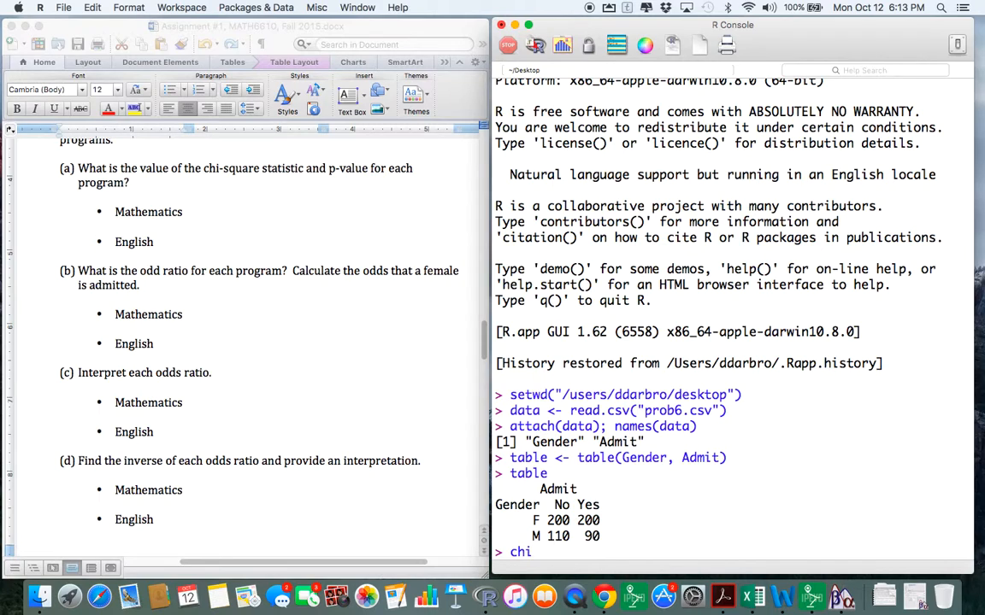
text(sq.test())
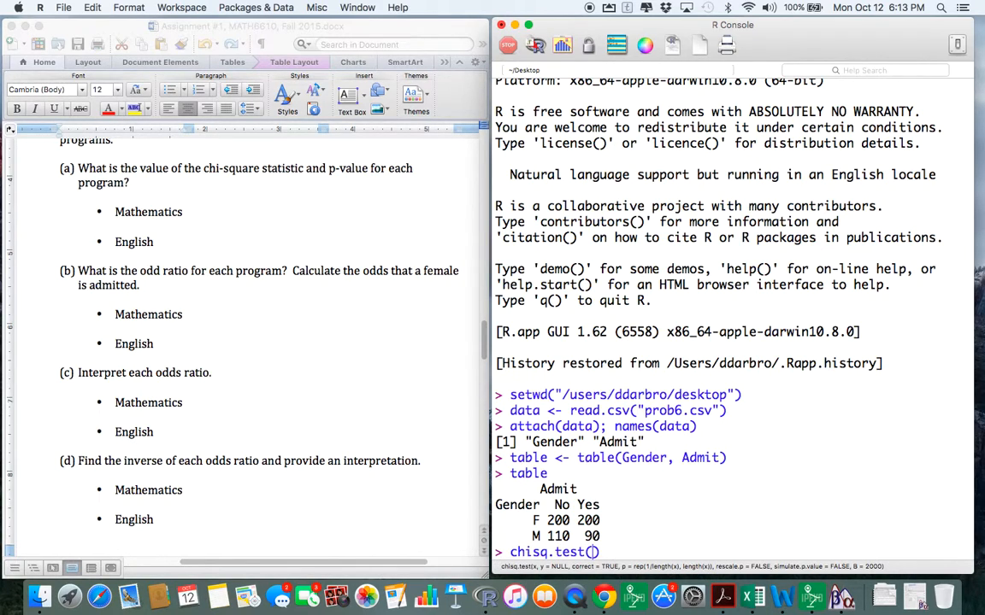
text(table)
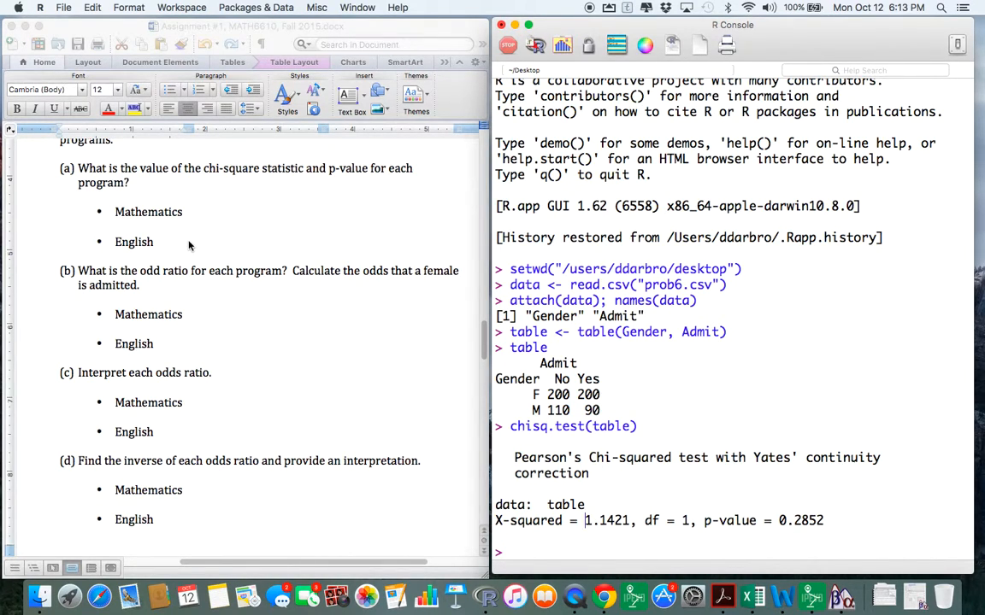
Edit question (b) in Word to read 'ratio' and 'to the odds that a male is admitted'
click(226, 301)
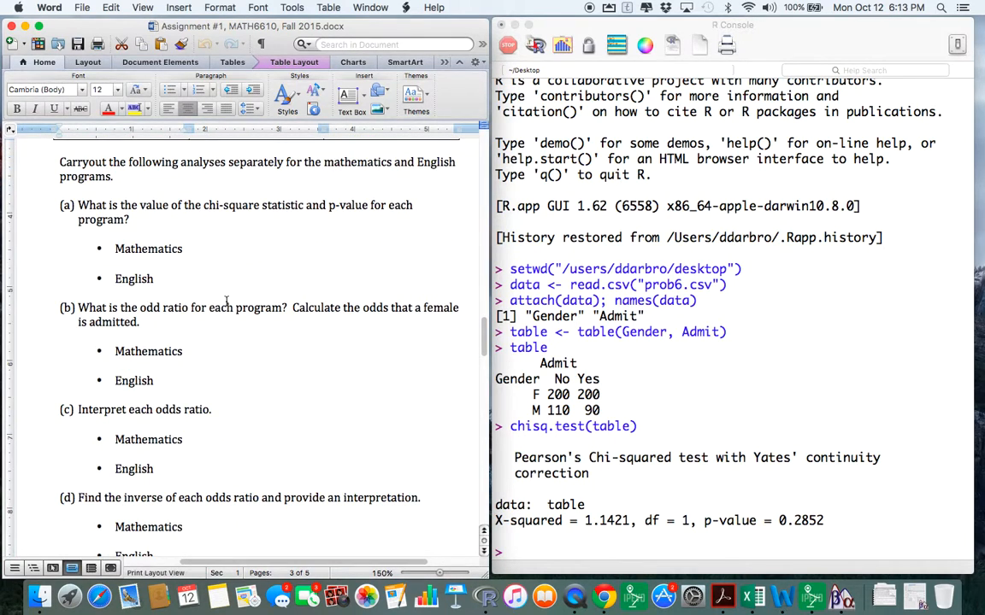
mouse_move(335, 314)
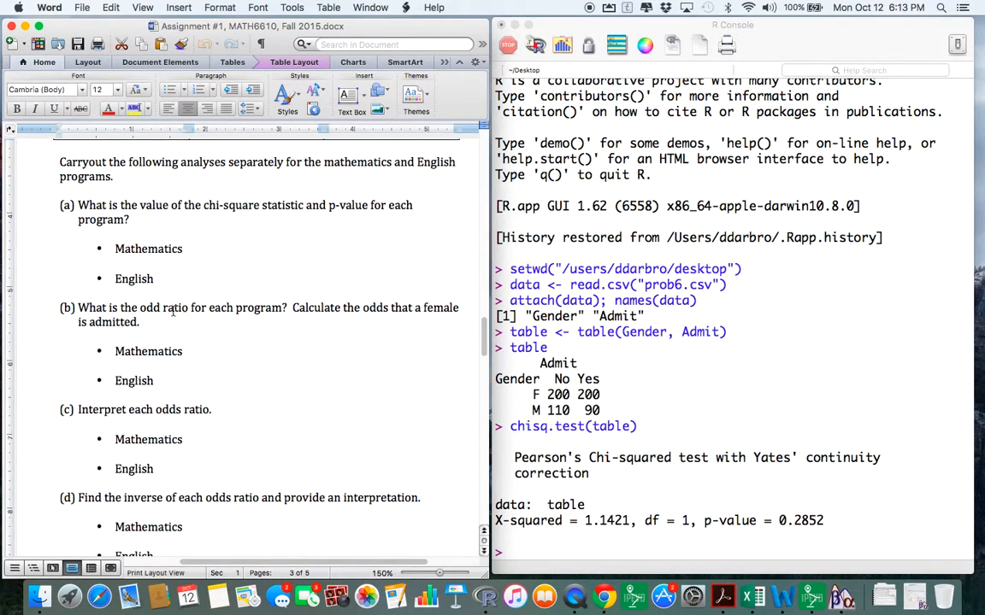
double_click(175, 308)
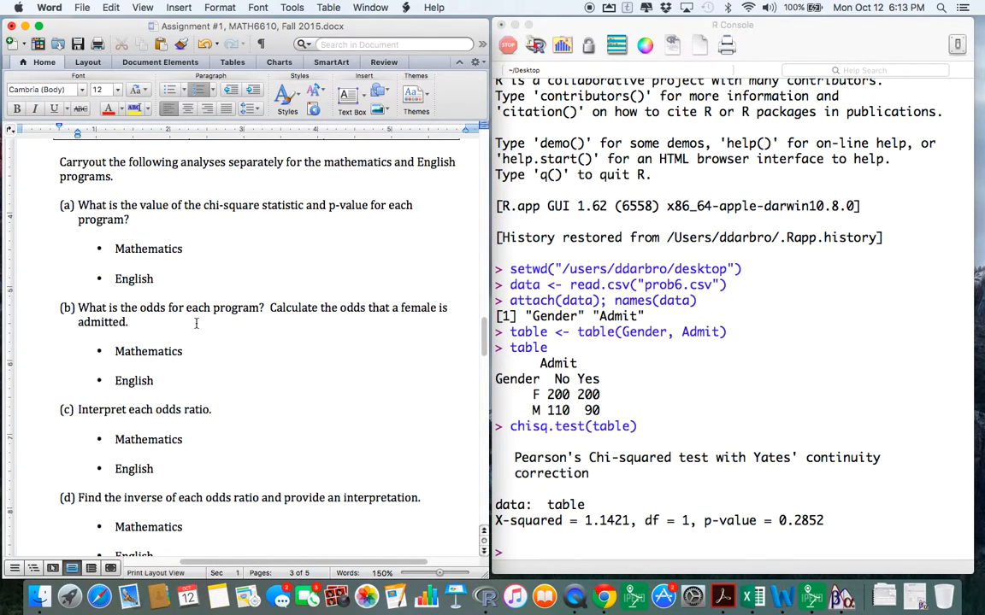
mouse_move(179, 335)
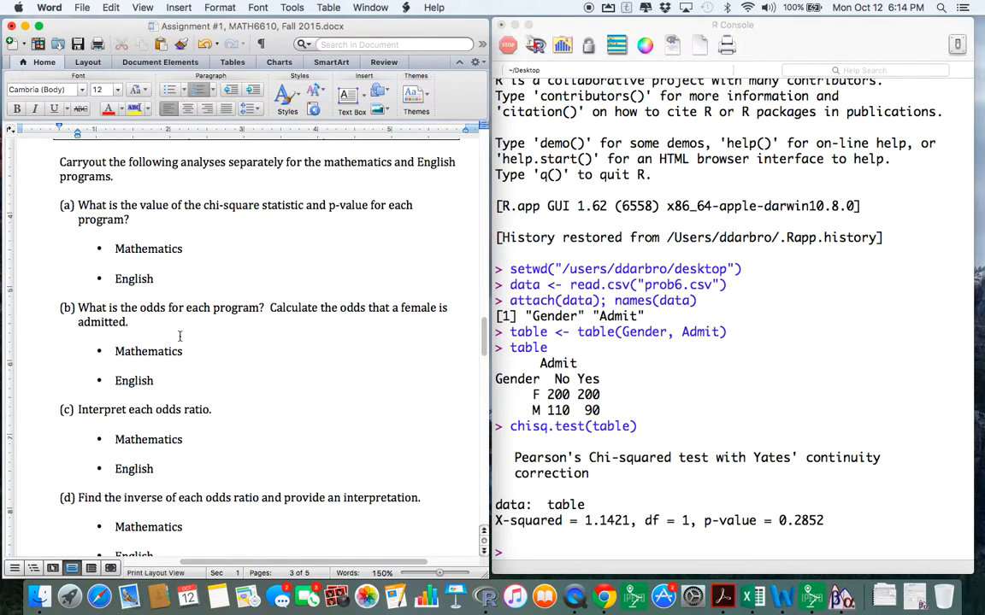
text(ratio)
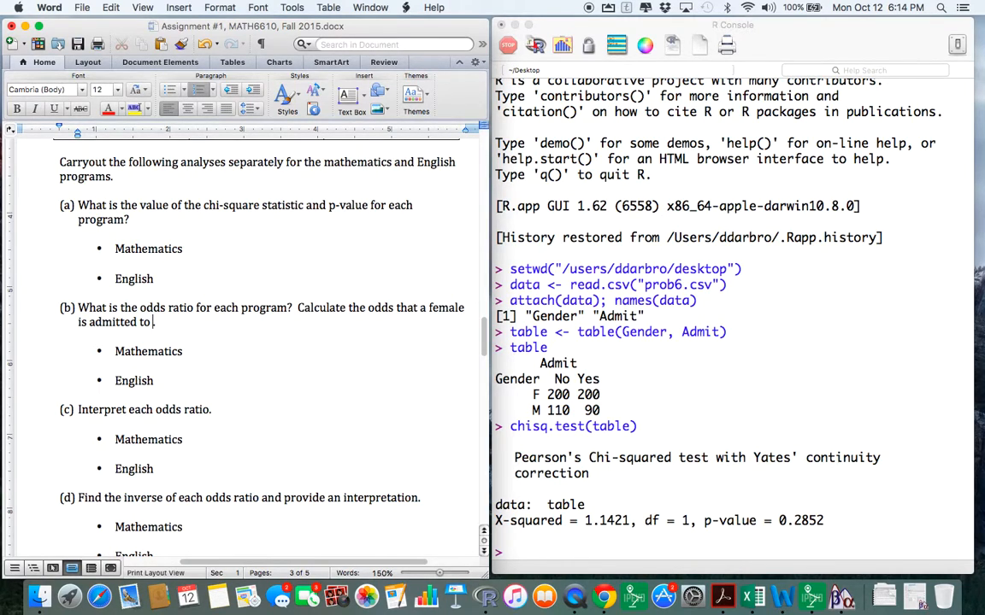
text(the odds that a male is admitted.)
click(734, 552)
text((200/200)
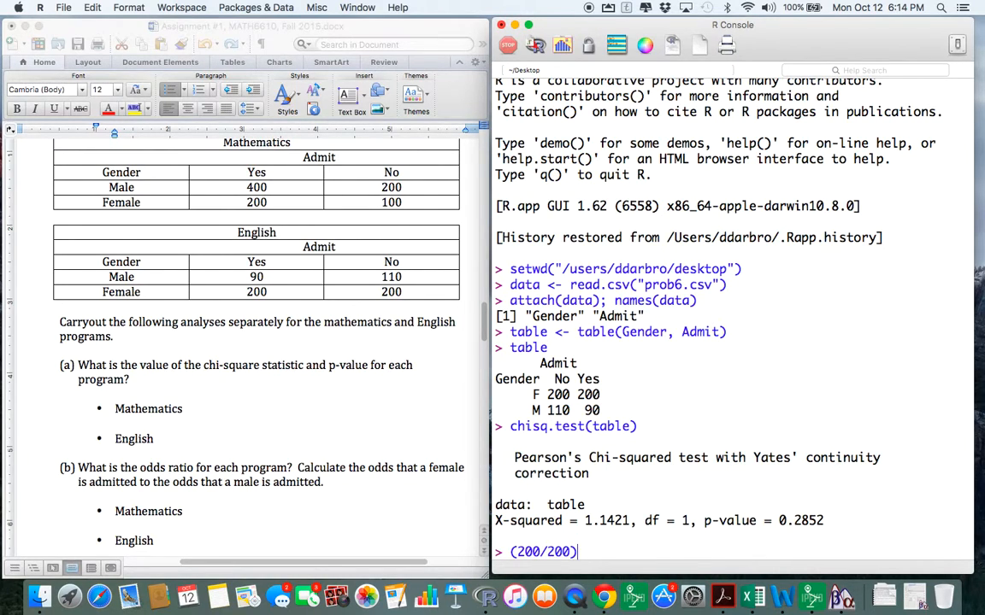
Compute the odds ratio (200/200)/(90/110) in R, returning 1.222222
text(())
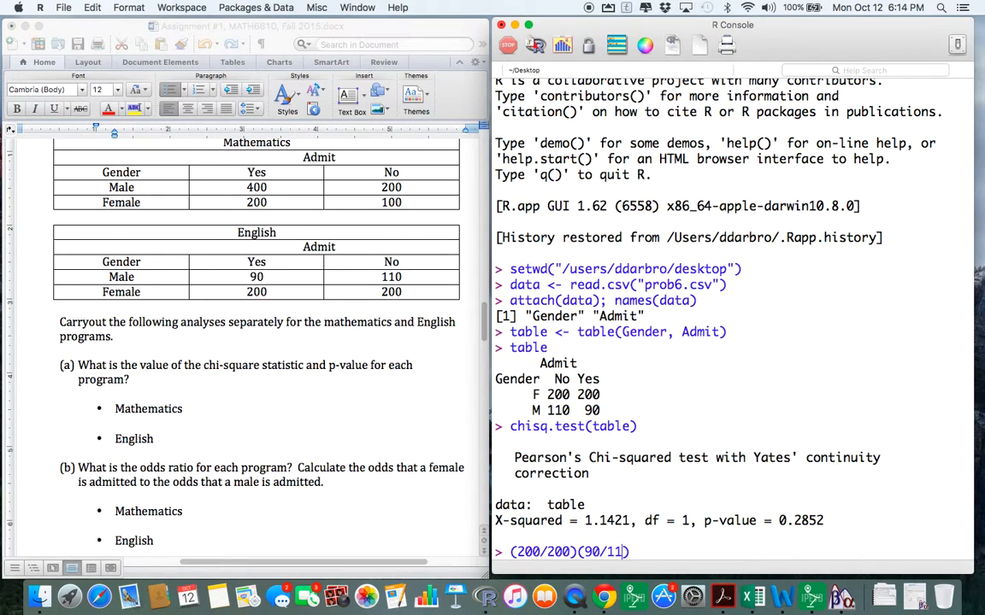
text(0)
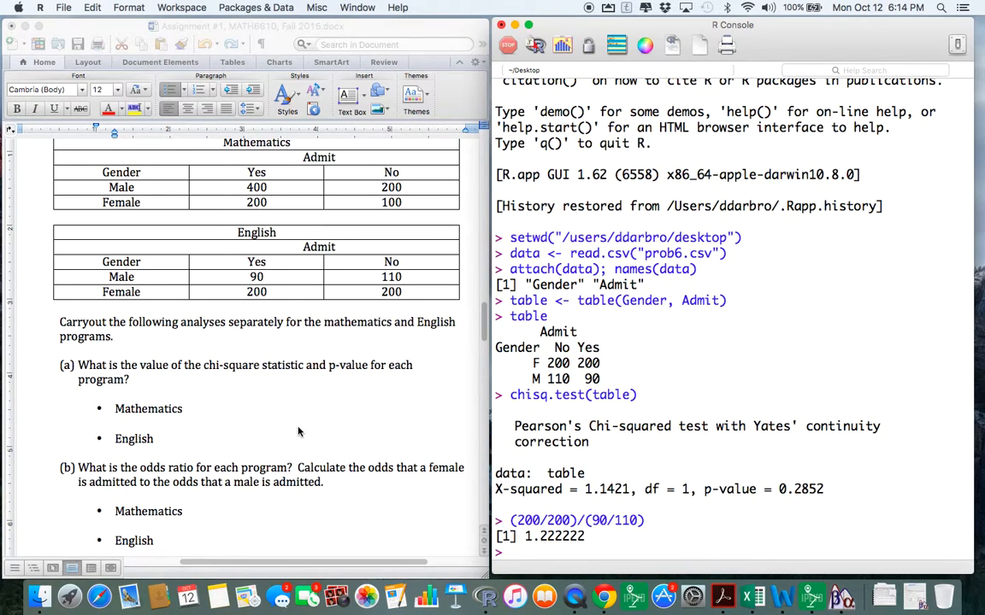
scroll(down, 3)
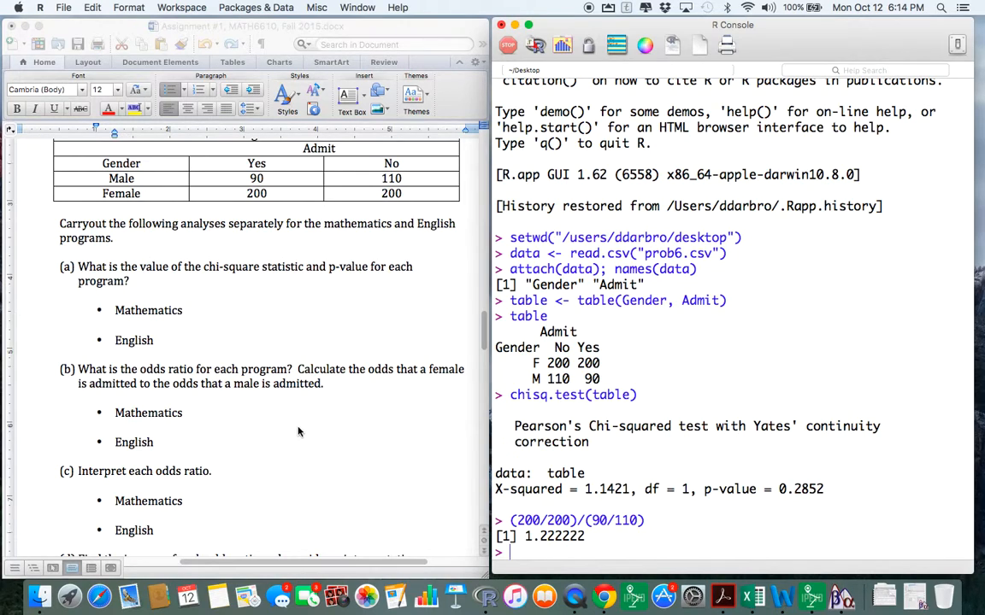
scroll(down, 3)
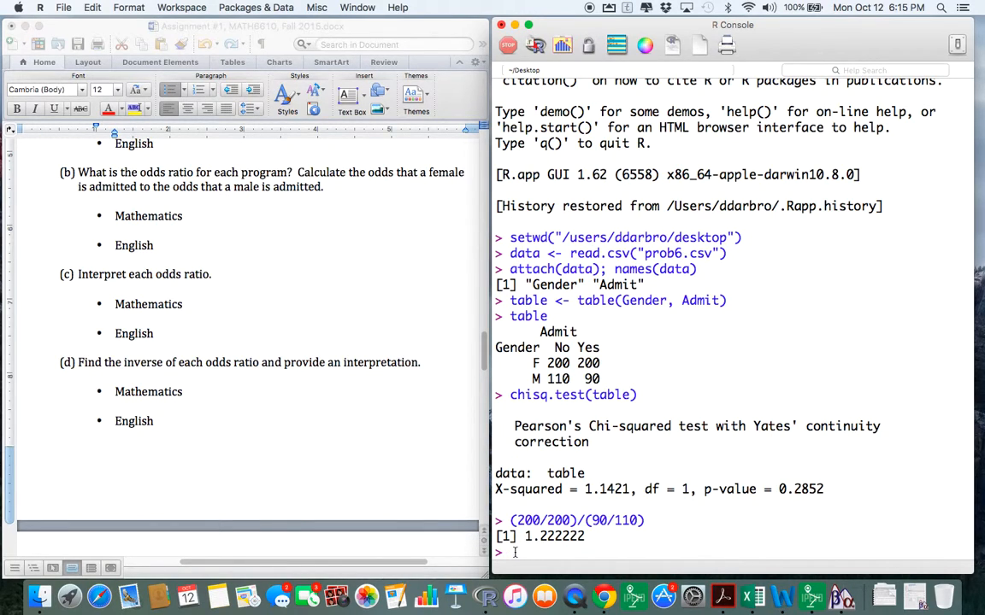
Compute 1.22^-1 = 0.8196721 and exp(1.22) = 3.387188 in R
text(1.22)
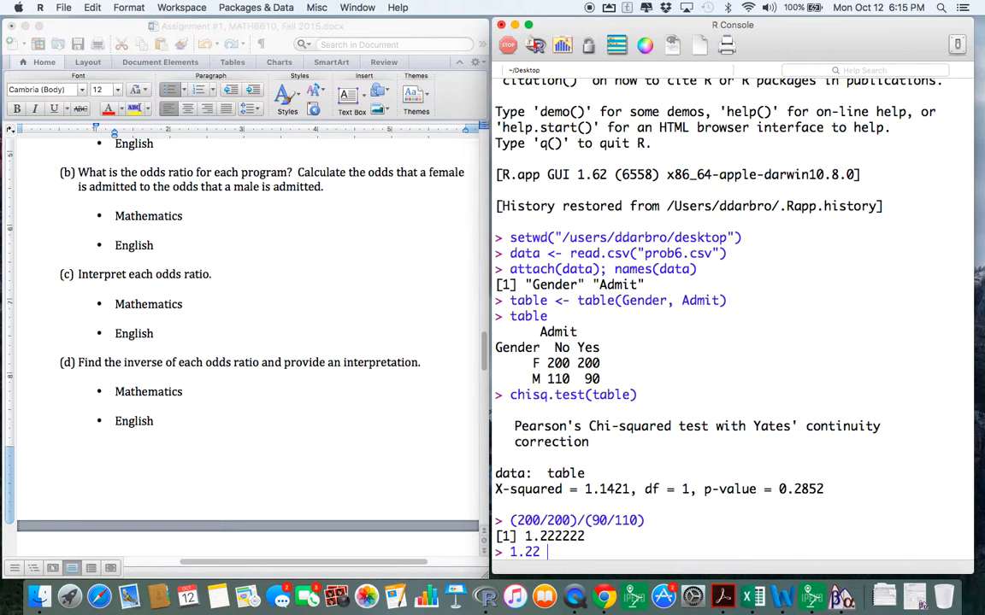
text(^ -1)
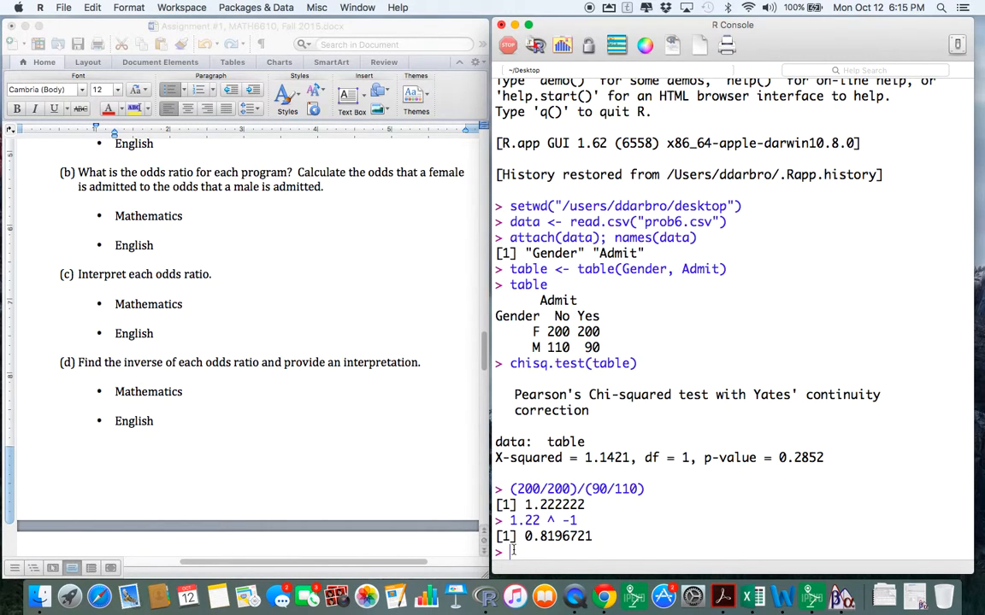
mouse_move(365, 377)
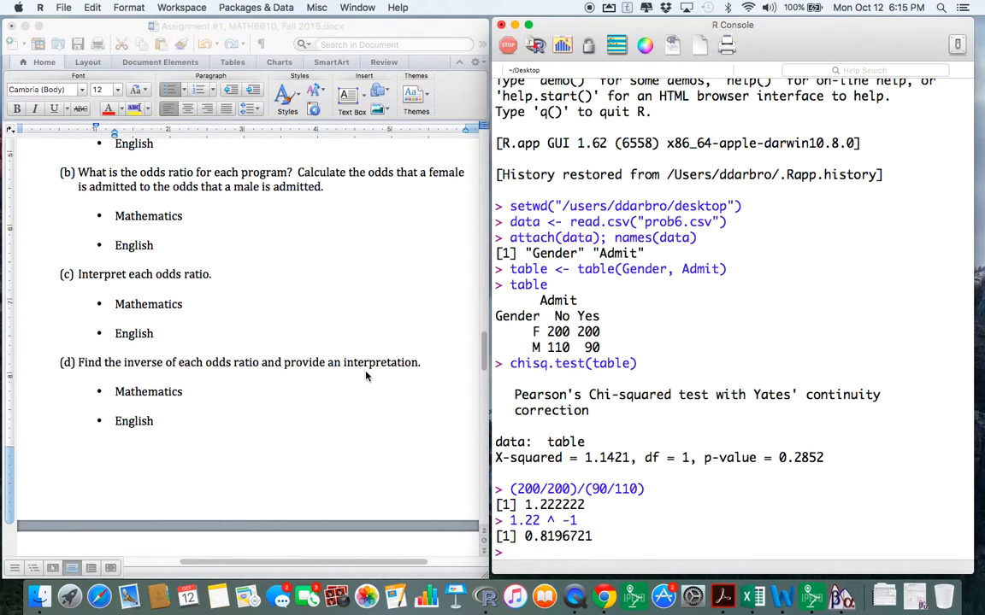
scroll(down, 3)
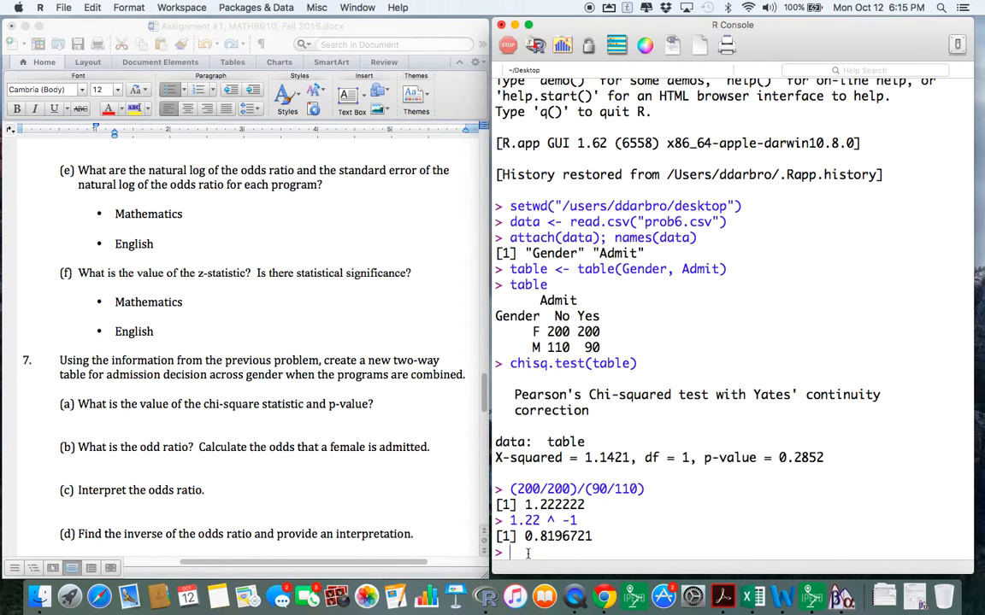
mouse_move(791, 325)
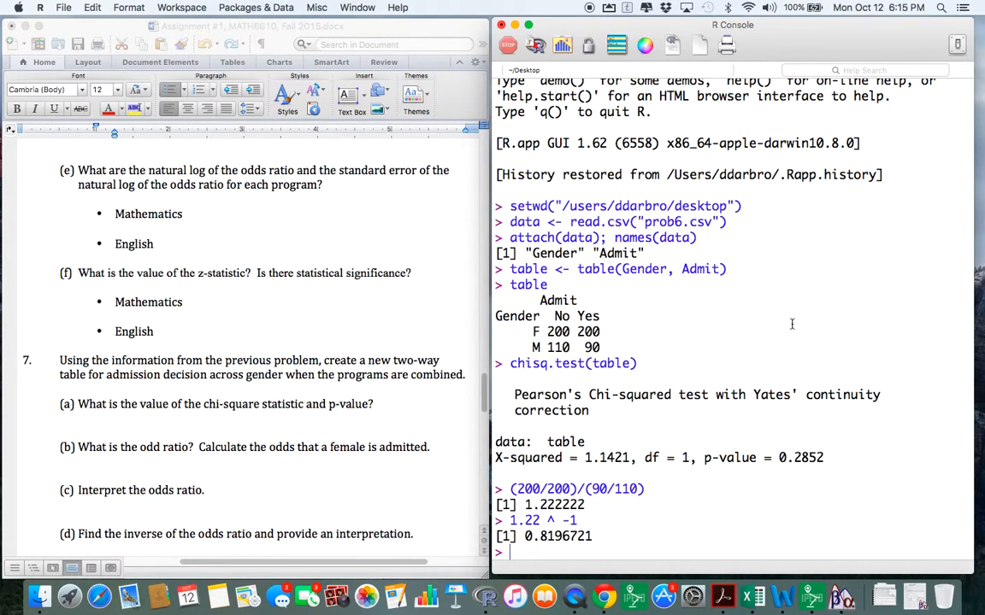
mouse_move(875, 208)
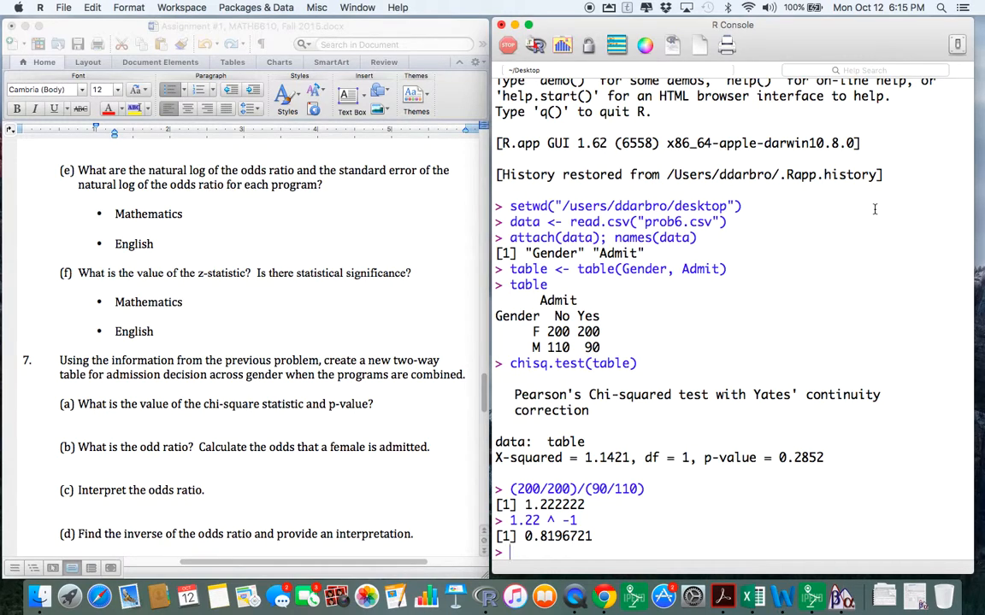
text(exp)
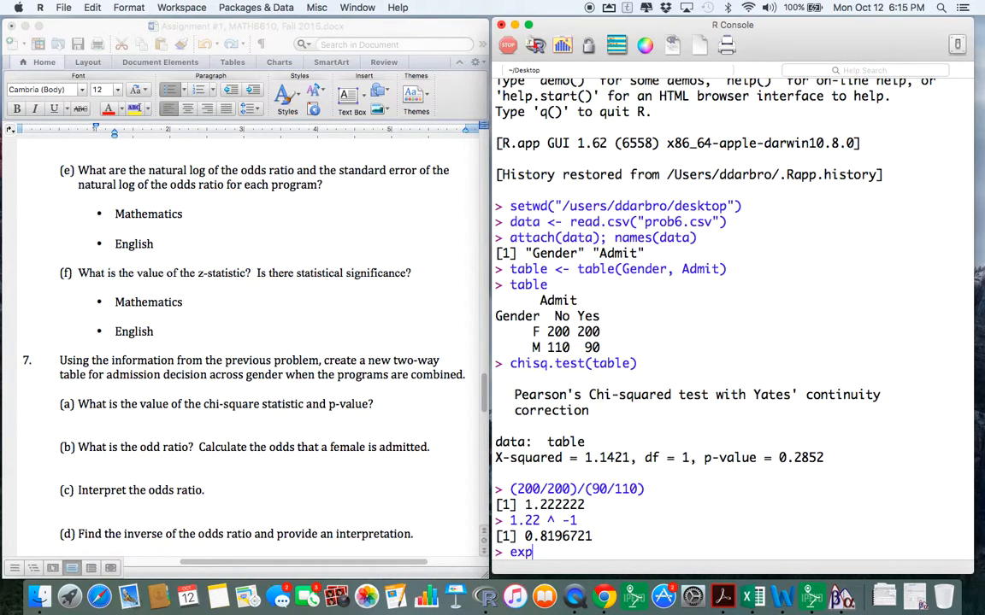
text((1.))
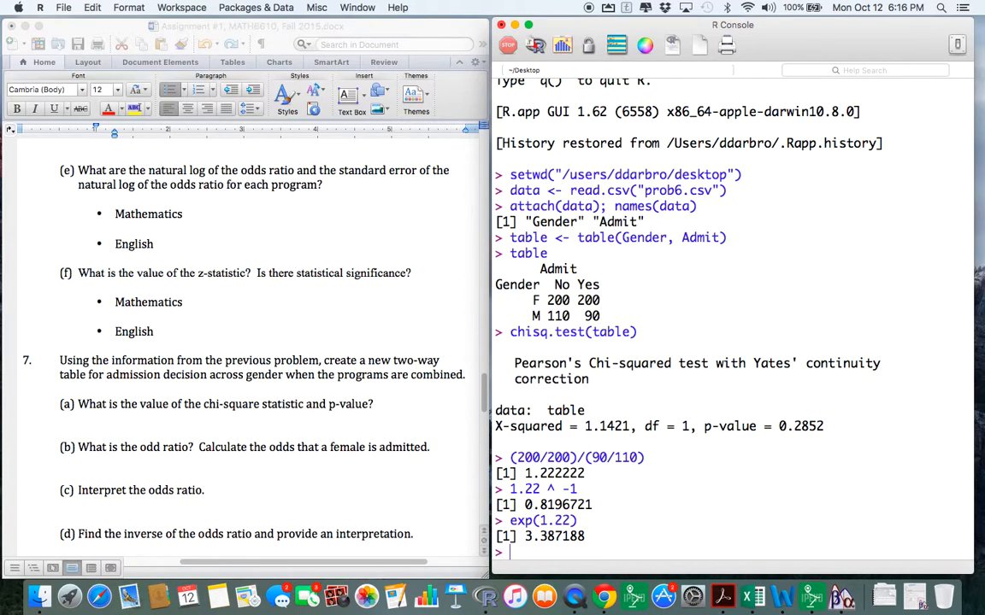
Enter SE <- sqrt(200^-1 + 200^-1 + 110^-1 + 90^-1), giving a standard error of 0.1737873
text(SE <- sqrt()
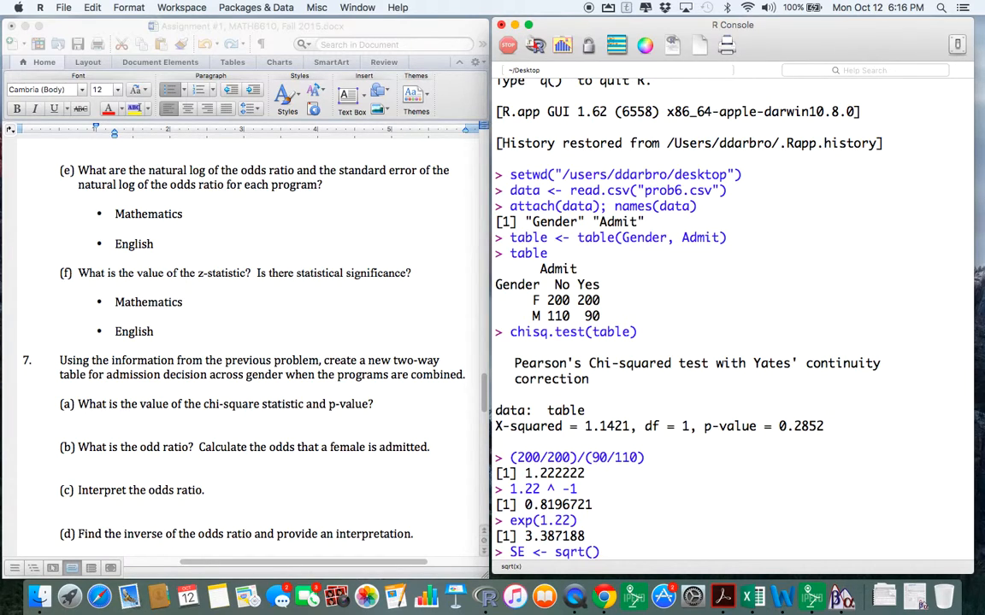
text(200)
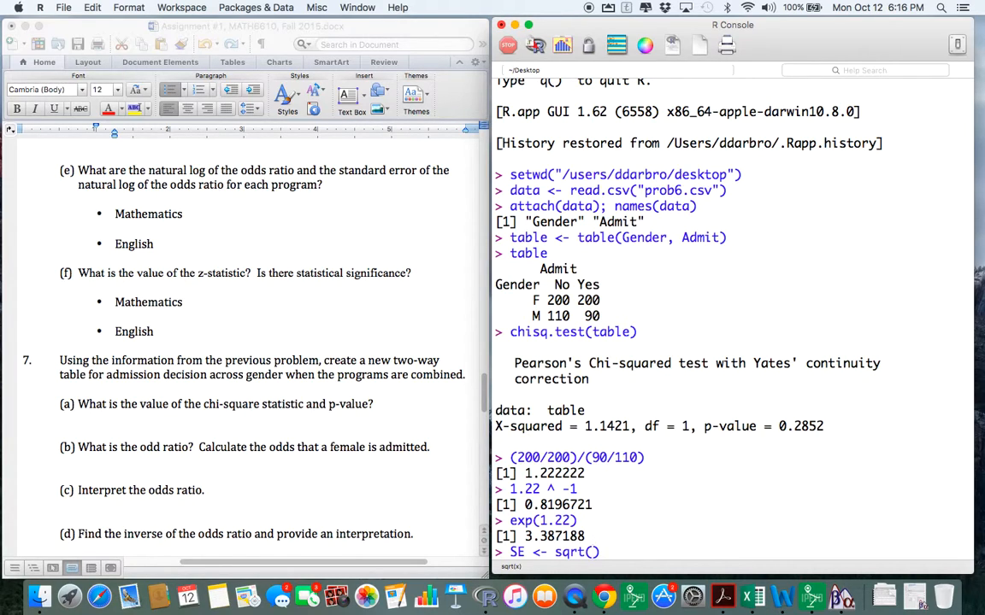
text(200)
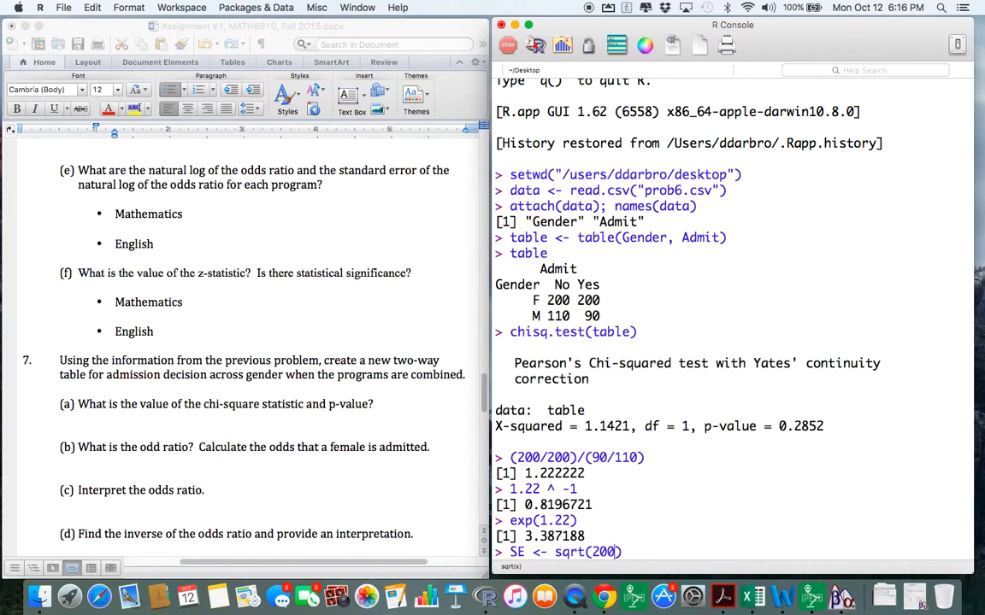
text(^)
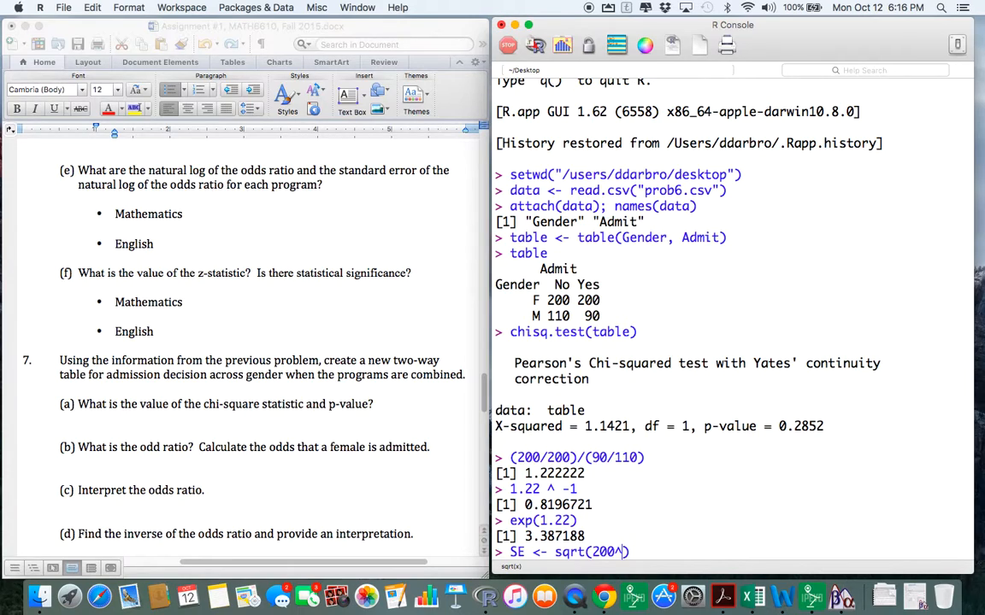
text(-1 +)
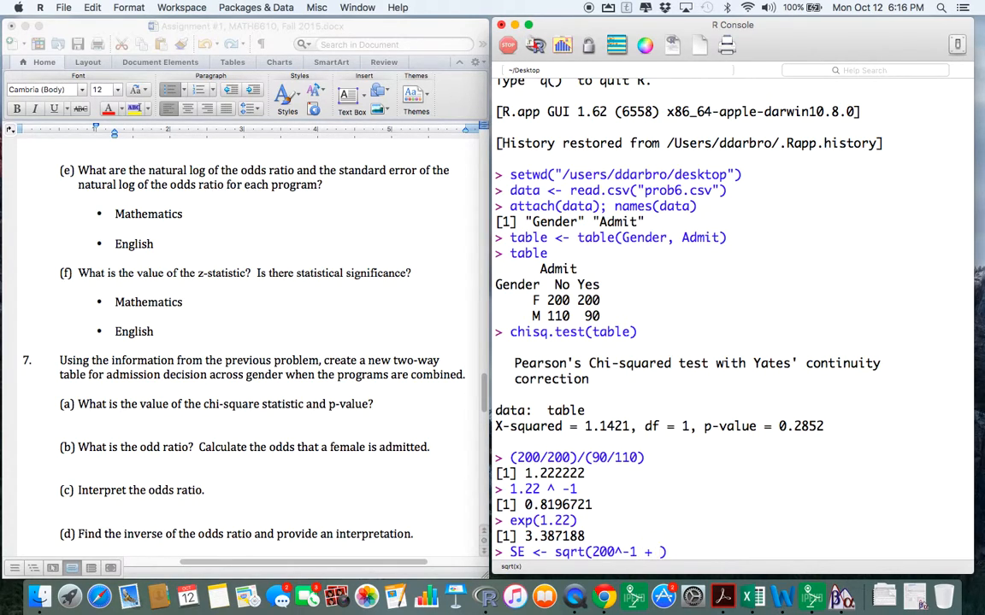
text(200^-1)
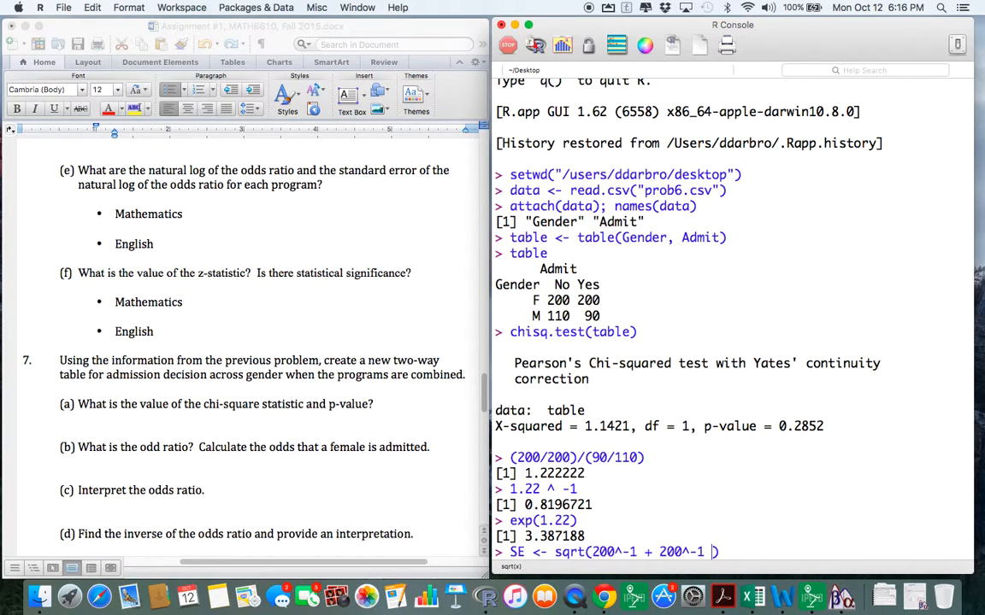
text(+)
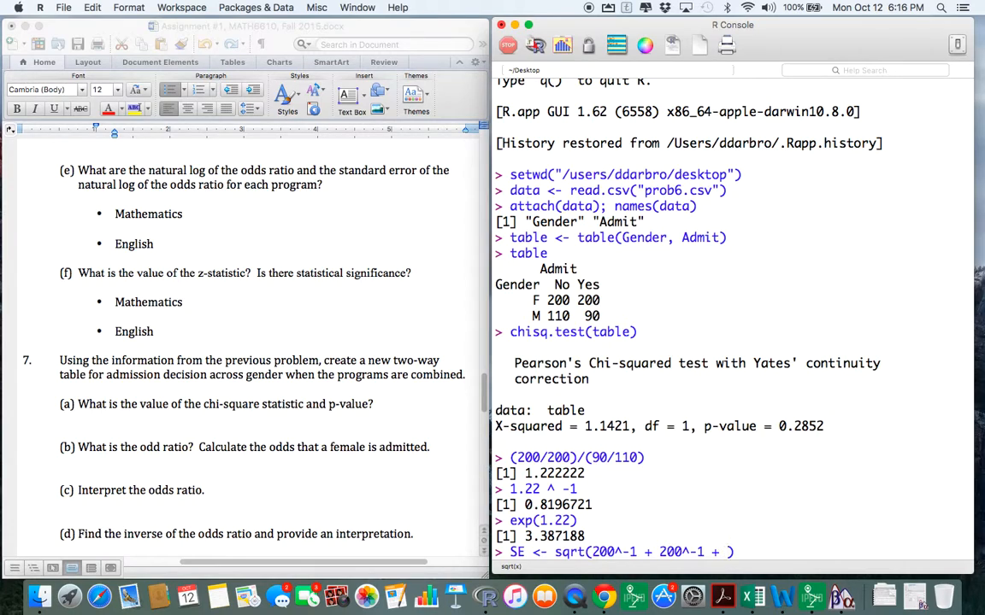
text(110 ^)
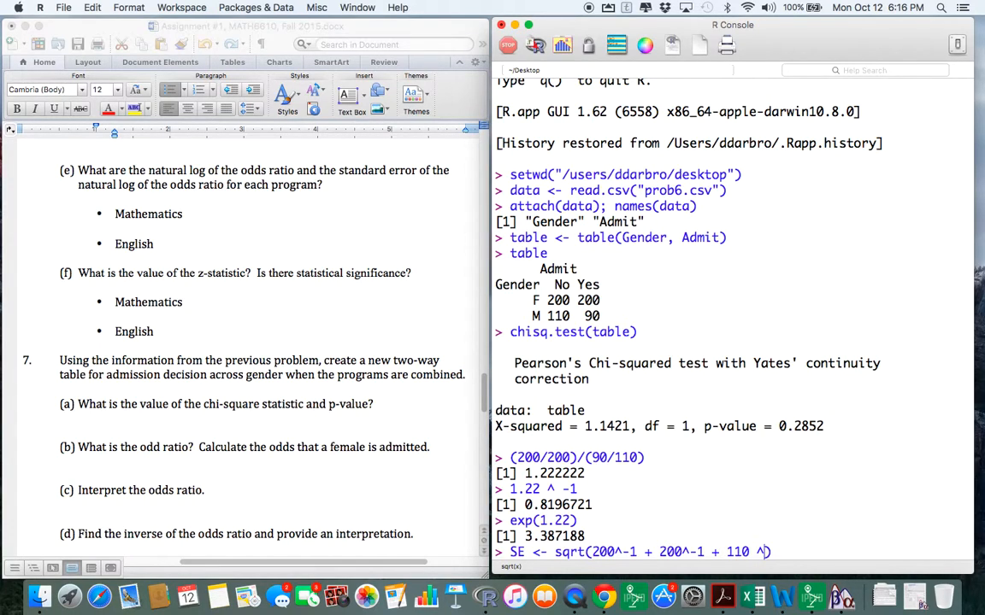
text(01))
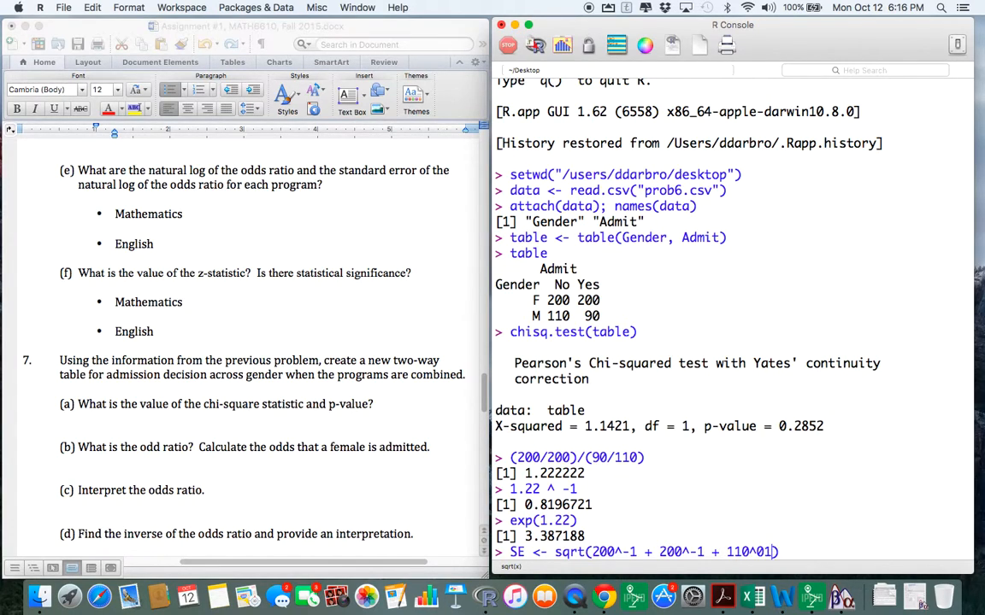
text(-1 + 9)
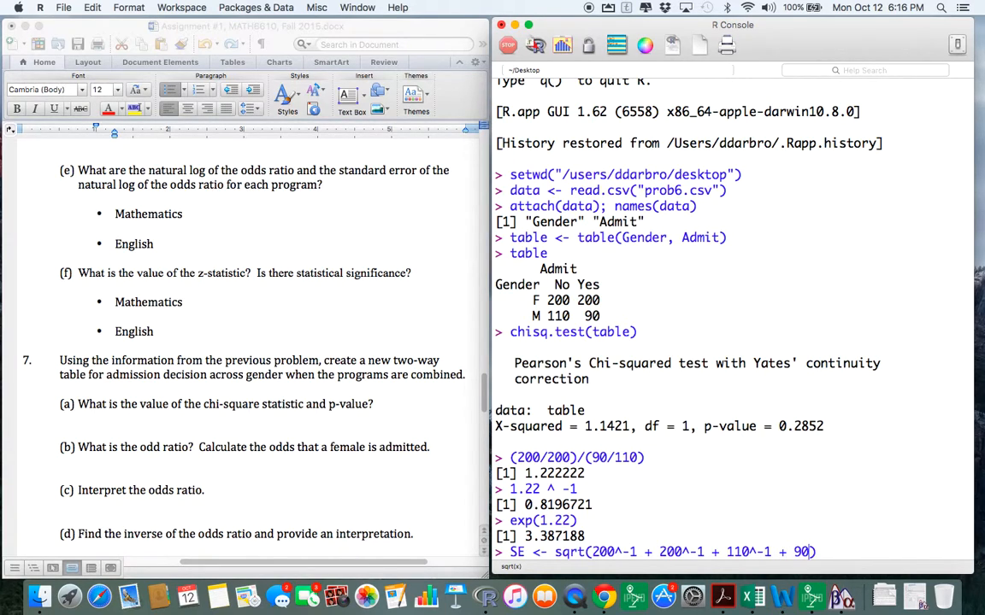
text(^-1)
text(SE)
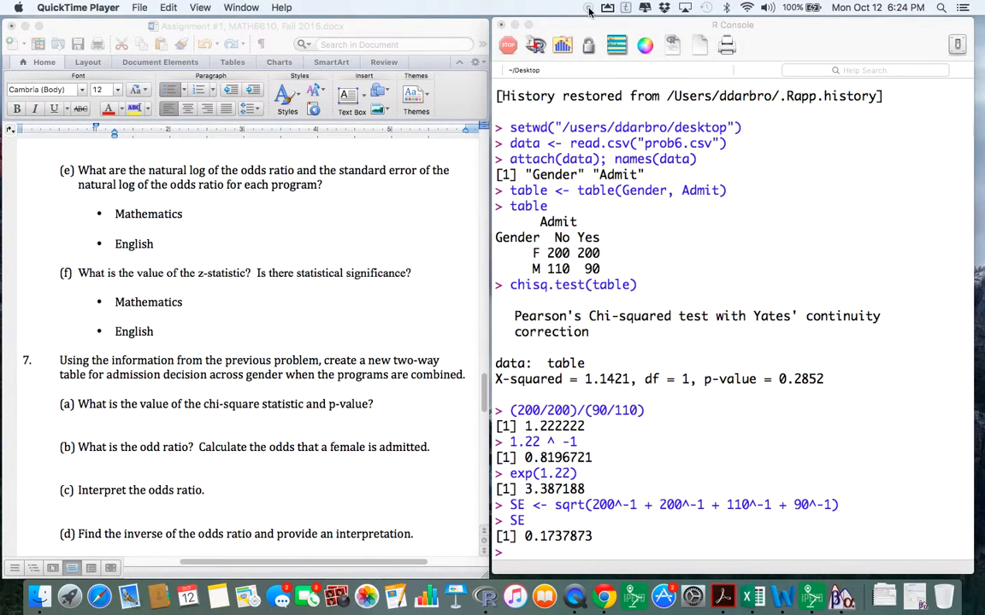
mouse_move(444, 219)
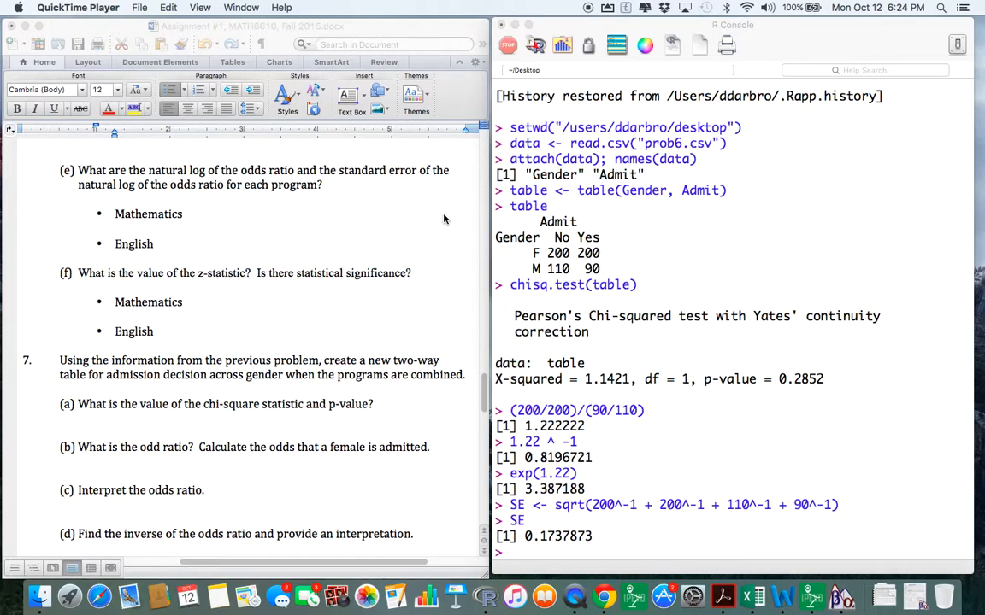
mouse_move(276, 333)
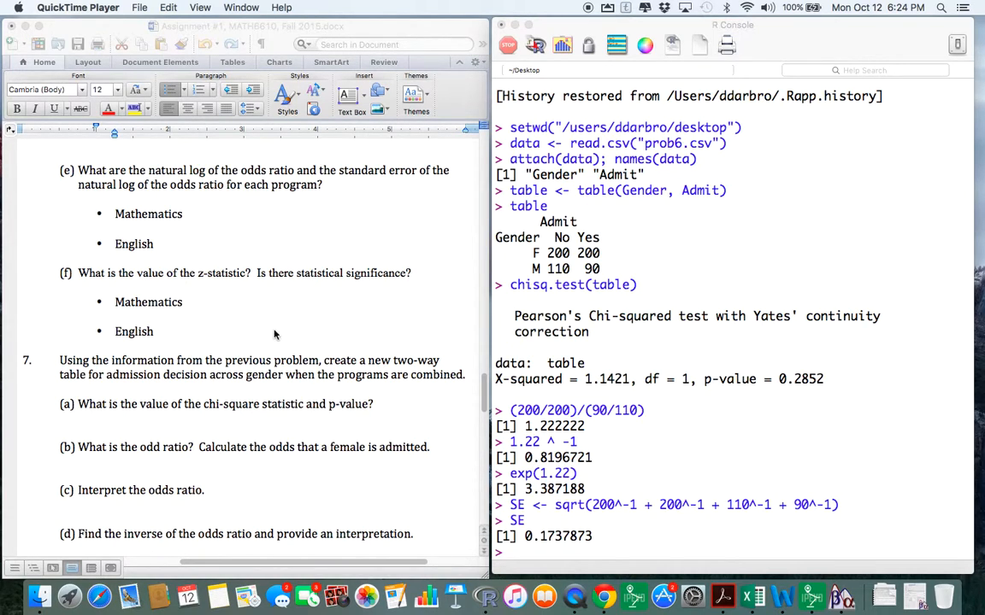
mouse_move(184, 277)
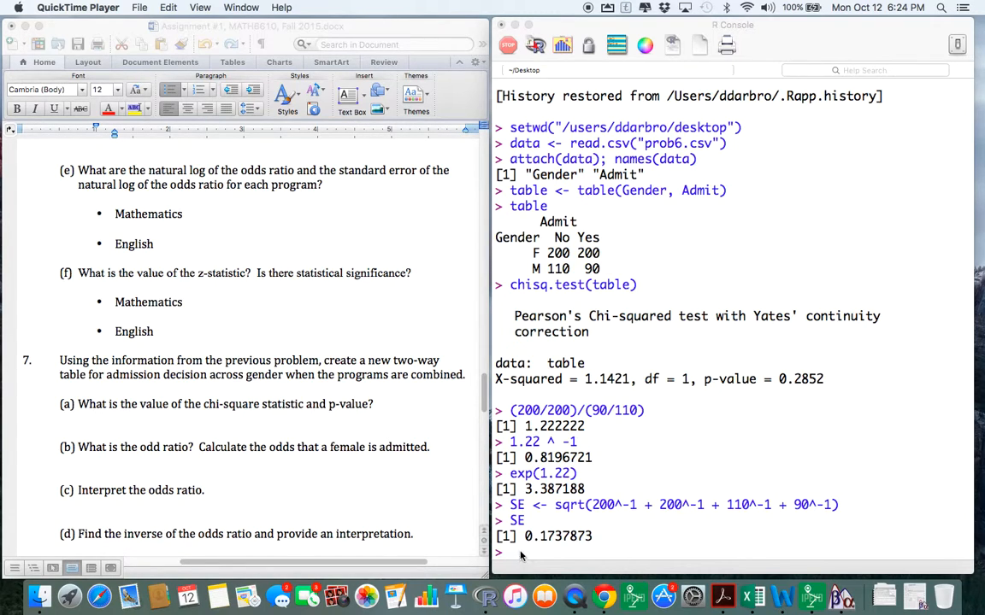
Compute the z-statistic 3.39/SE, returning 19.50661
click(728, 544)
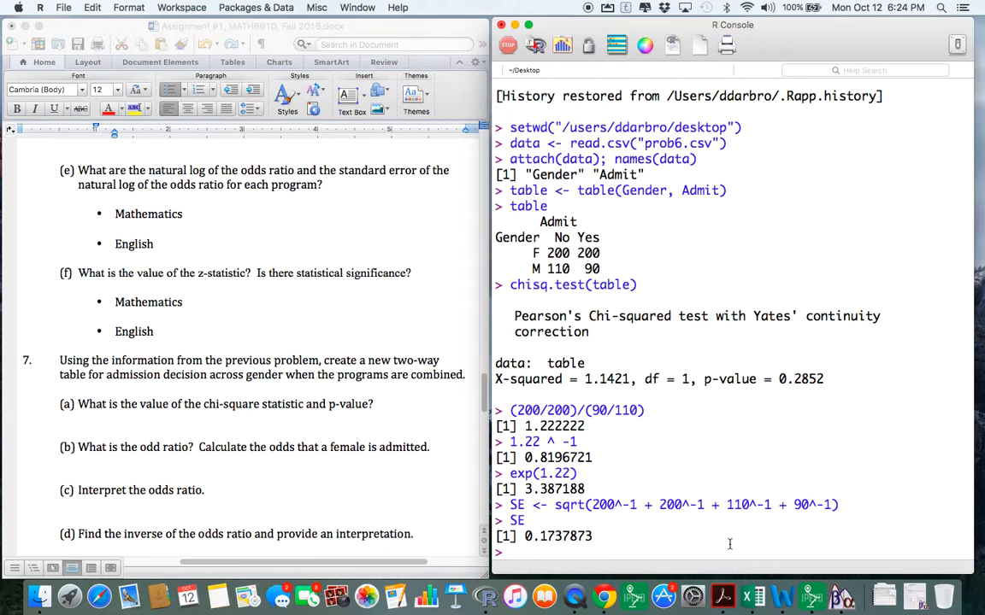
text(3.3)
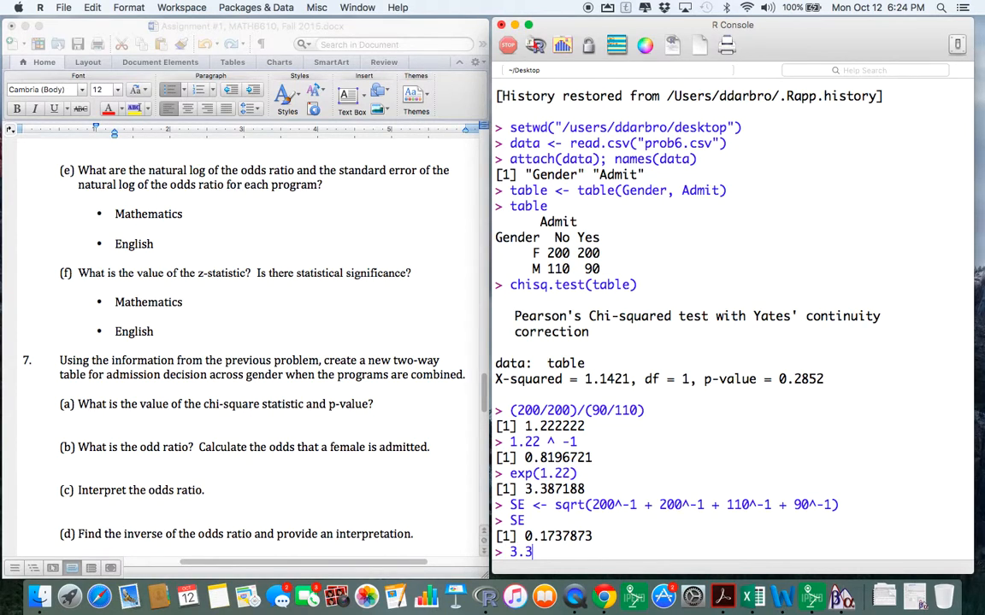
text(9/)
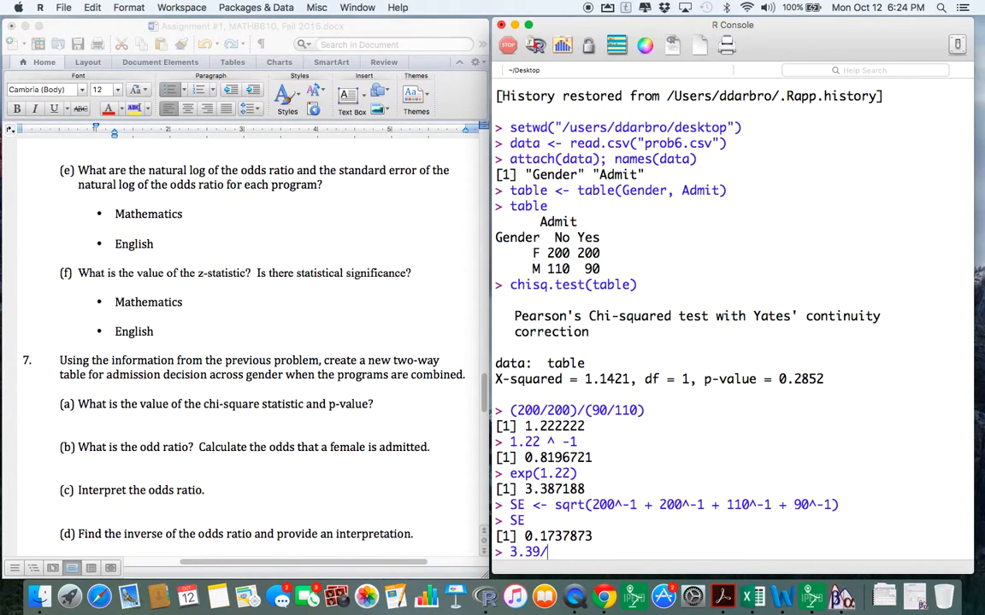
text(SE)
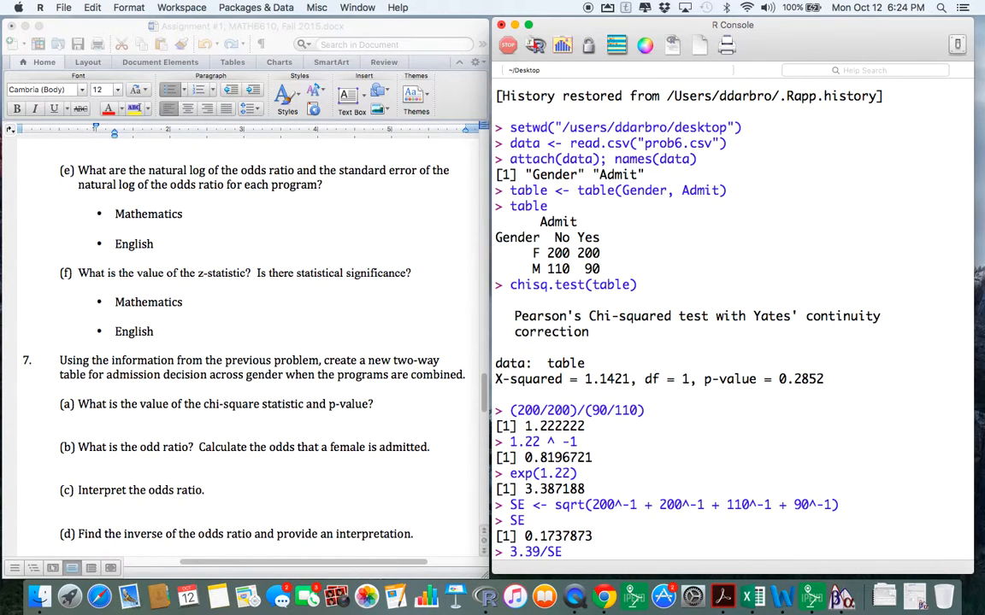
key(Return)
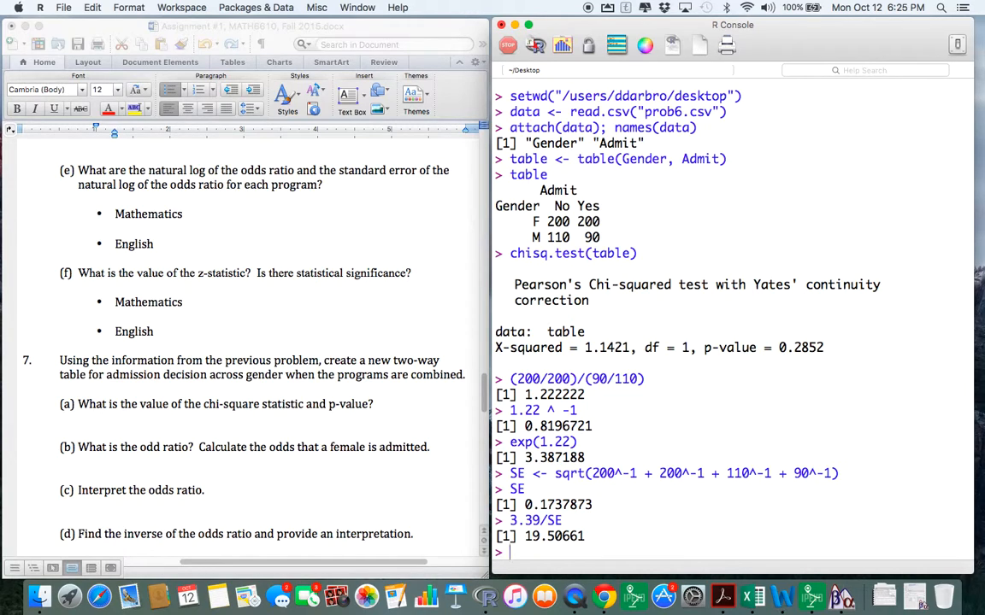
Compute the p-value 1-pnorm(19.51,0,1), returning 0
text(1-p)
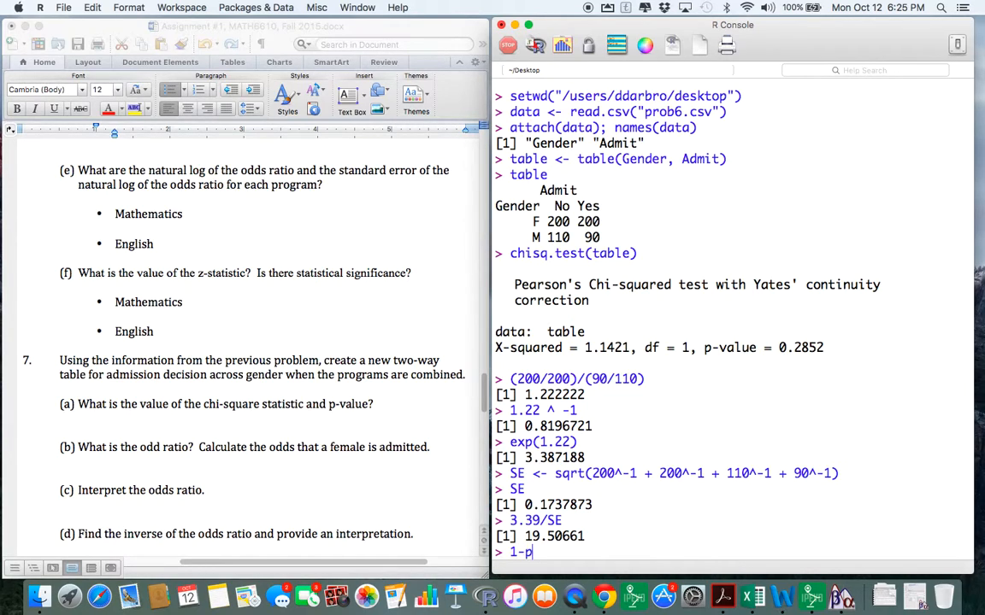
text(norm())
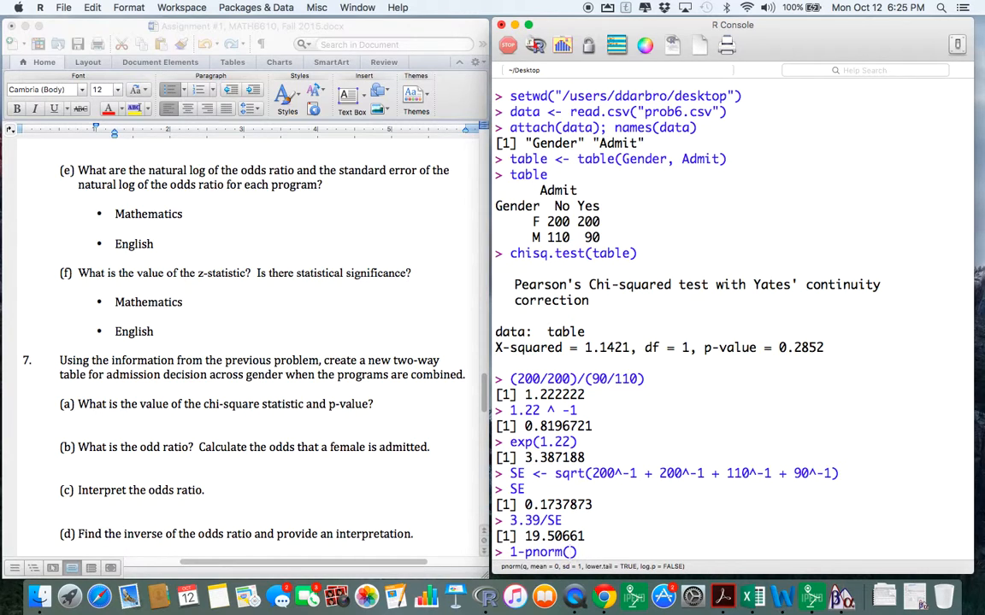
text(19)
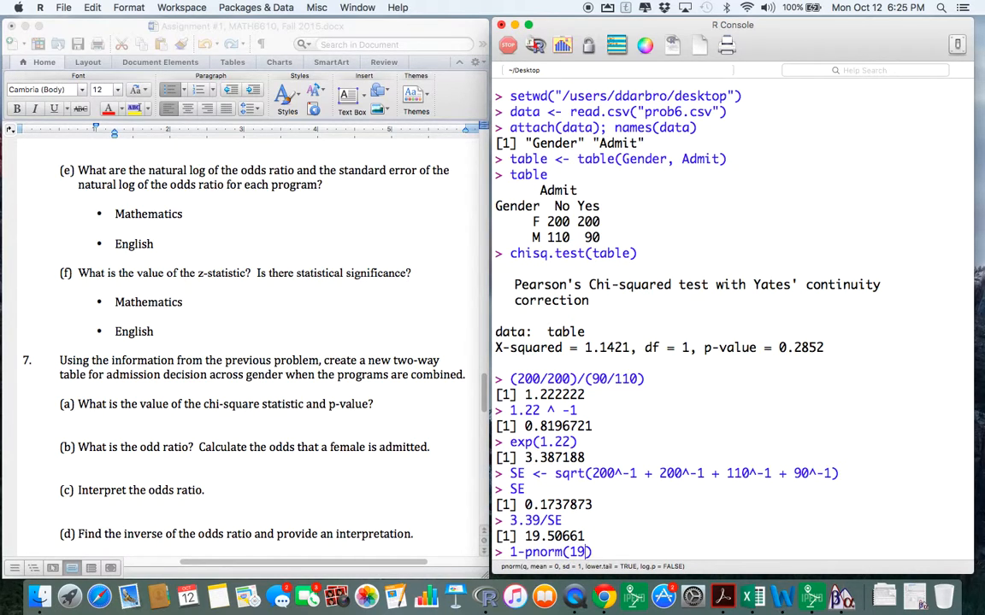
text(.51,0,1)
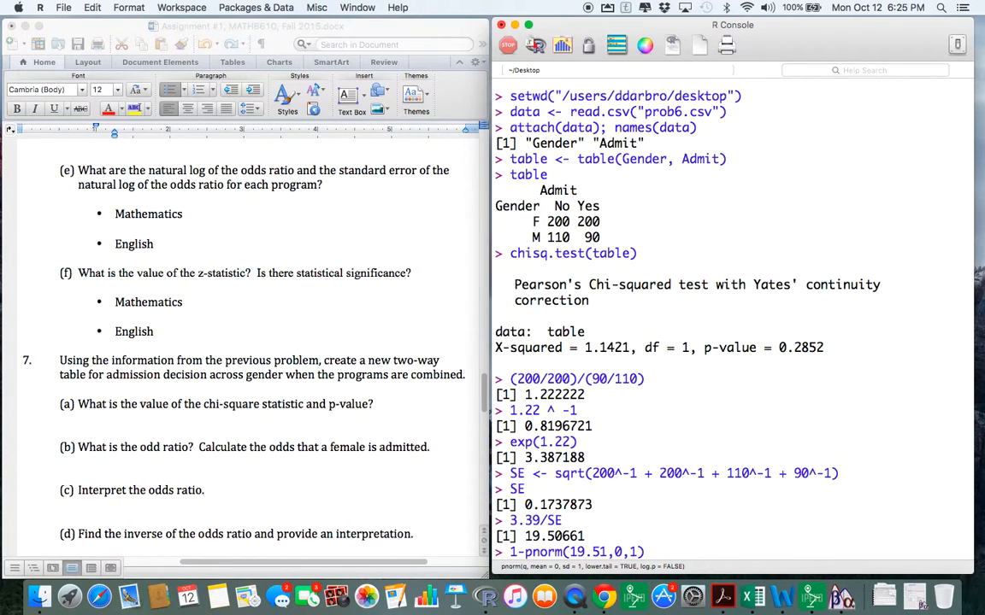
key(Return)
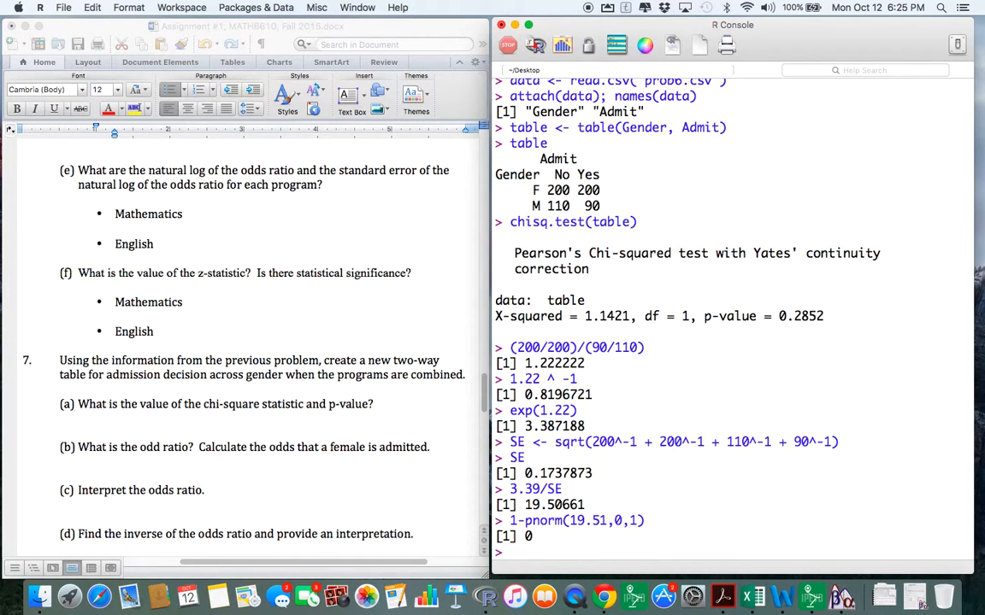
Scroll to question 8 and mark option (b), intrinsically meaningful scale, as its answer
scroll(down, 3)
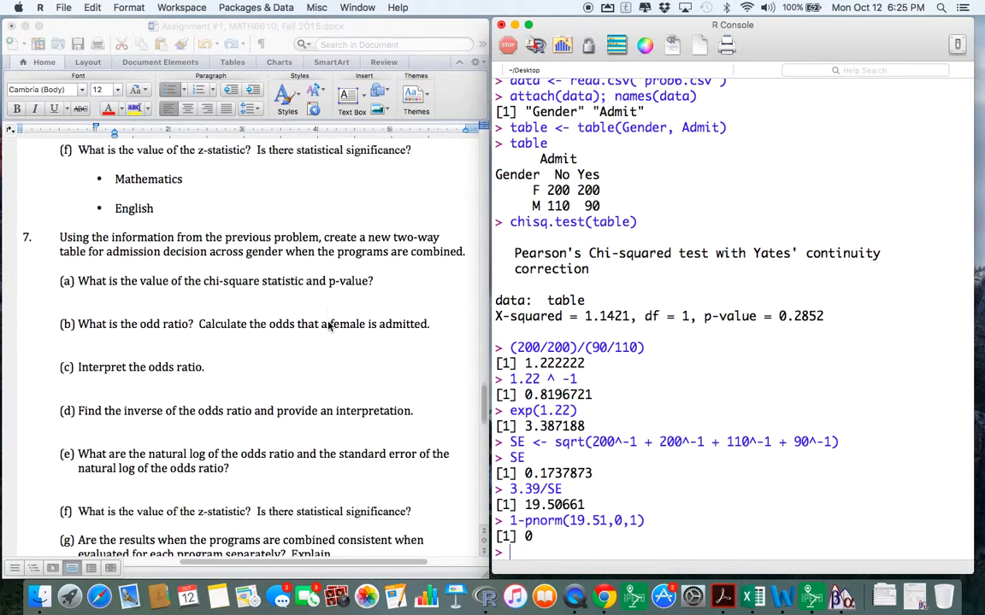
scroll(down, 3)
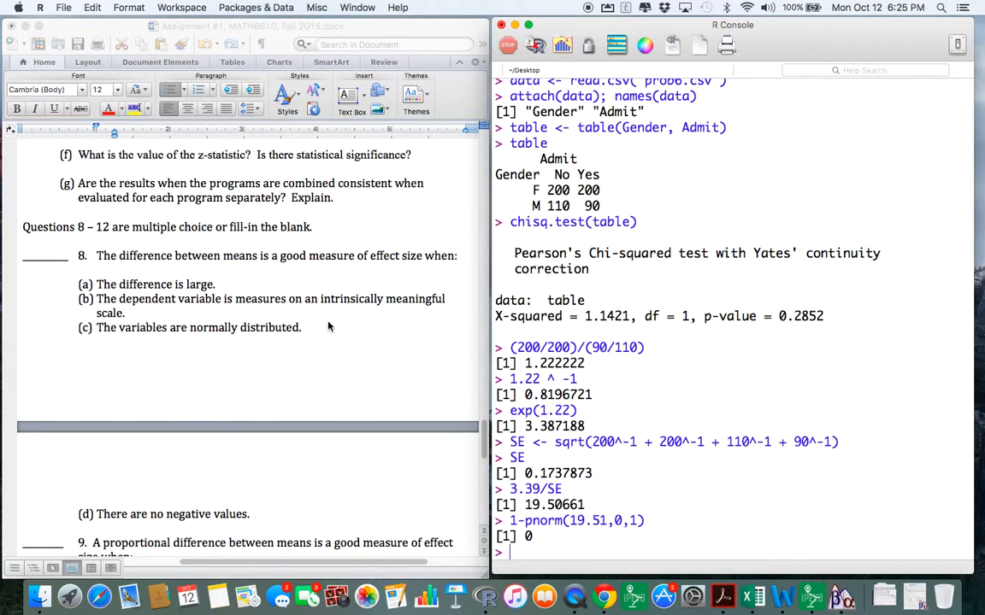
mouse_move(263, 257)
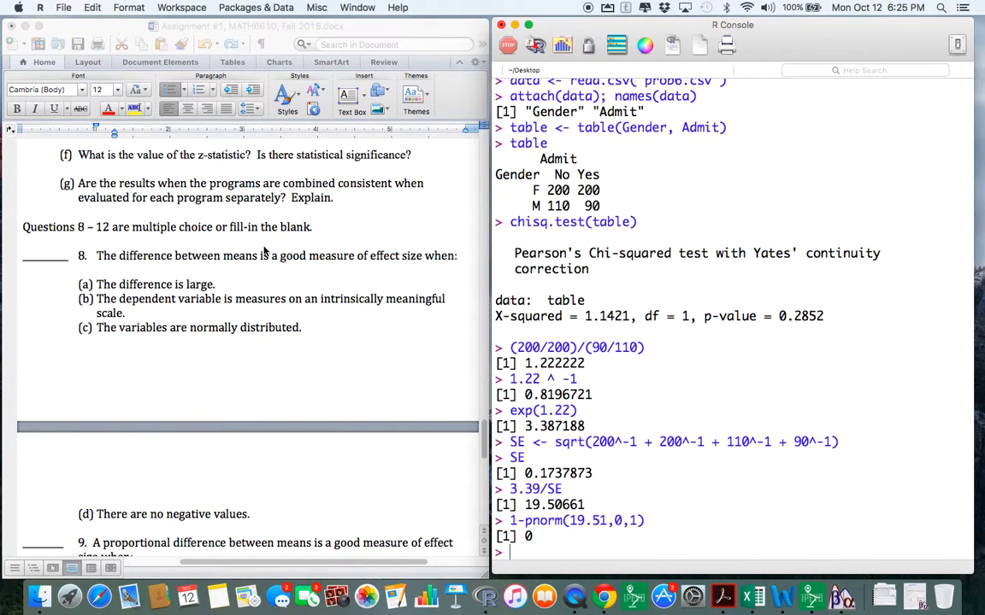
scroll(down, 3)
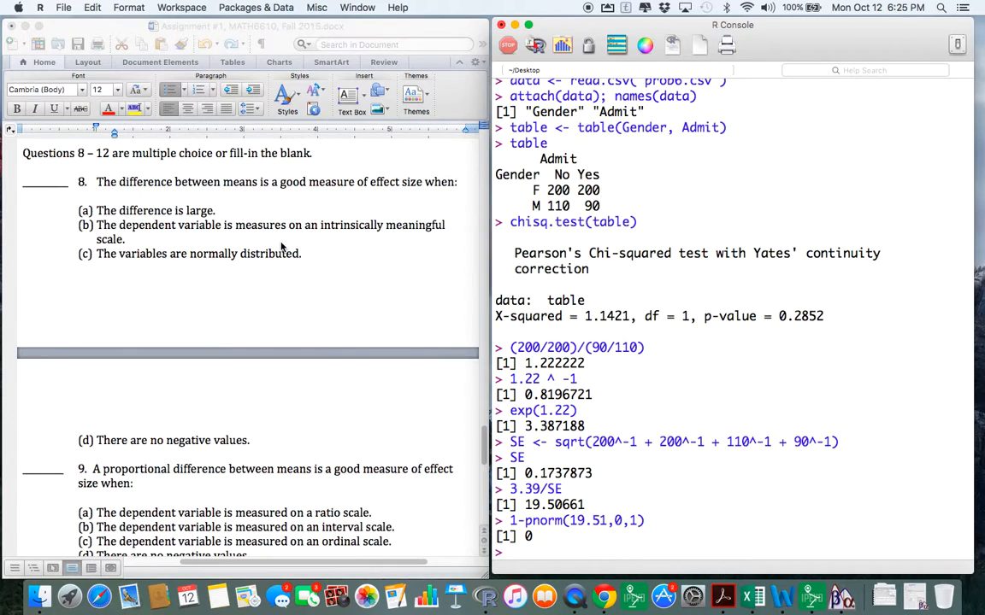
mouse_move(321, 267)
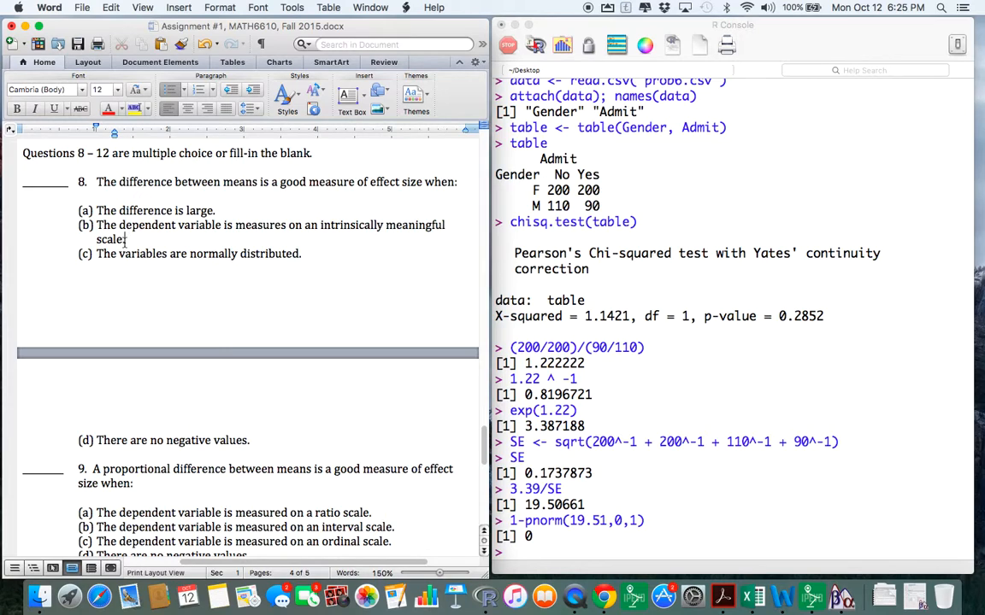
drag(96, 225, 124, 240)
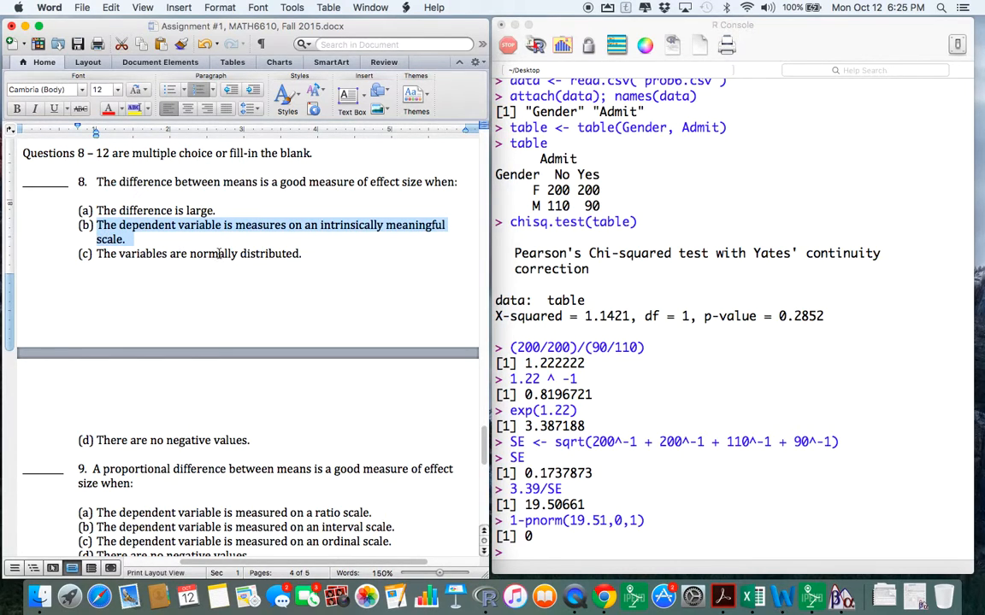
Mark 'ratio scale' for question 9 and 'Scale free' for question 10, scrolling on to question 12
scroll(down, 3)
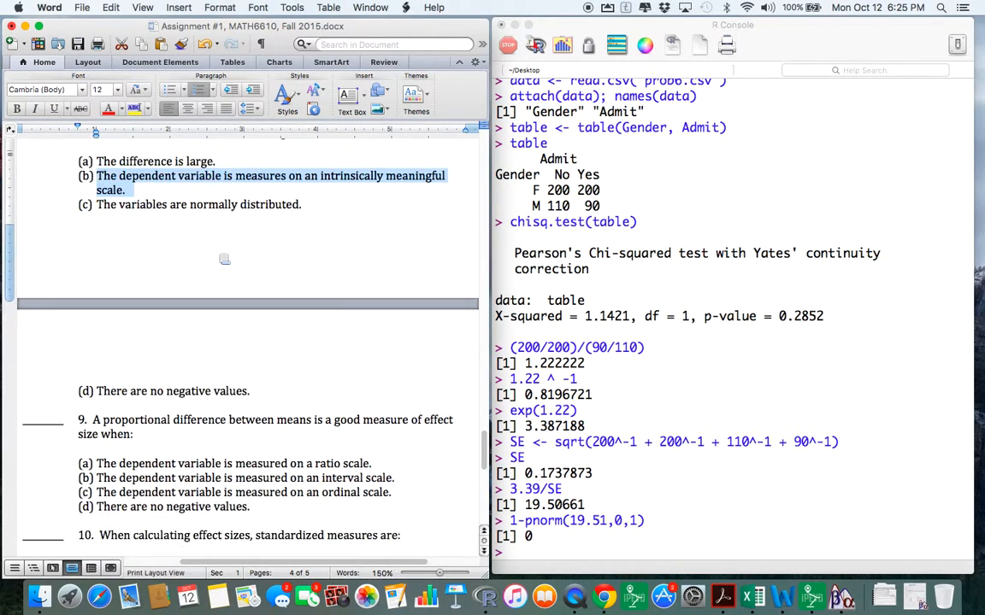
scroll(down, 3)
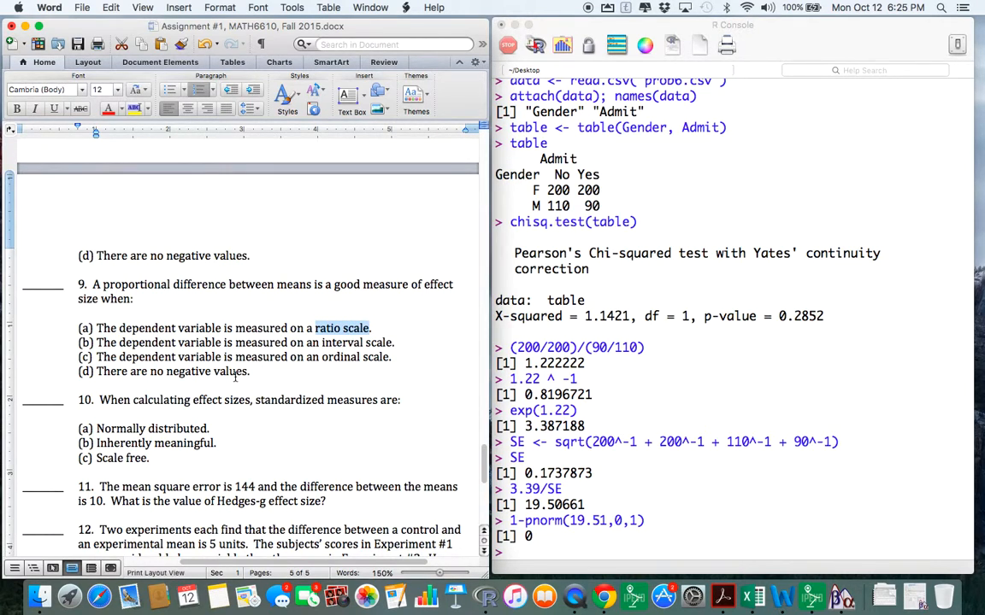
scroll(down, 3)
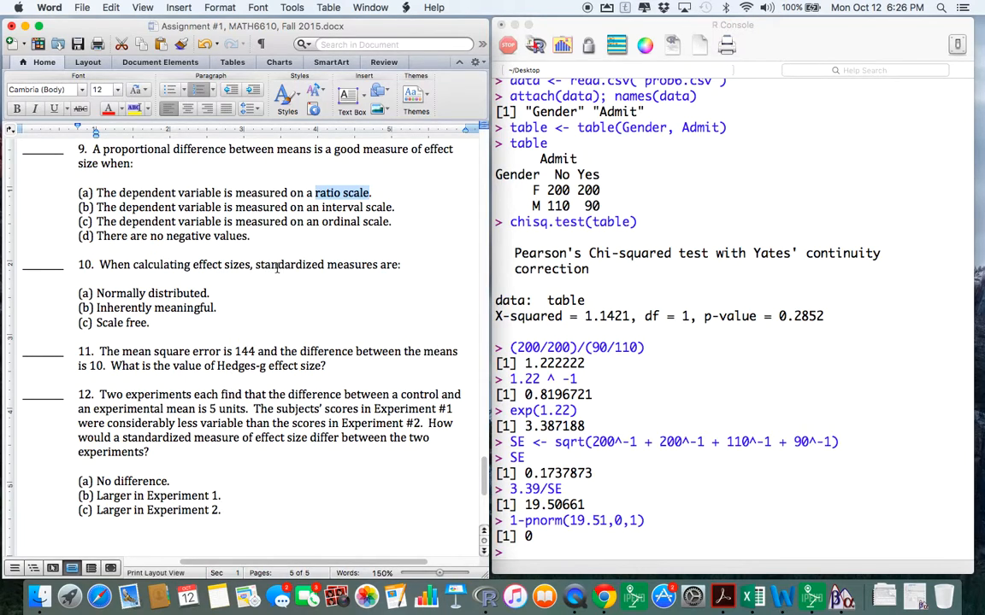
mouse_move(261, 308)
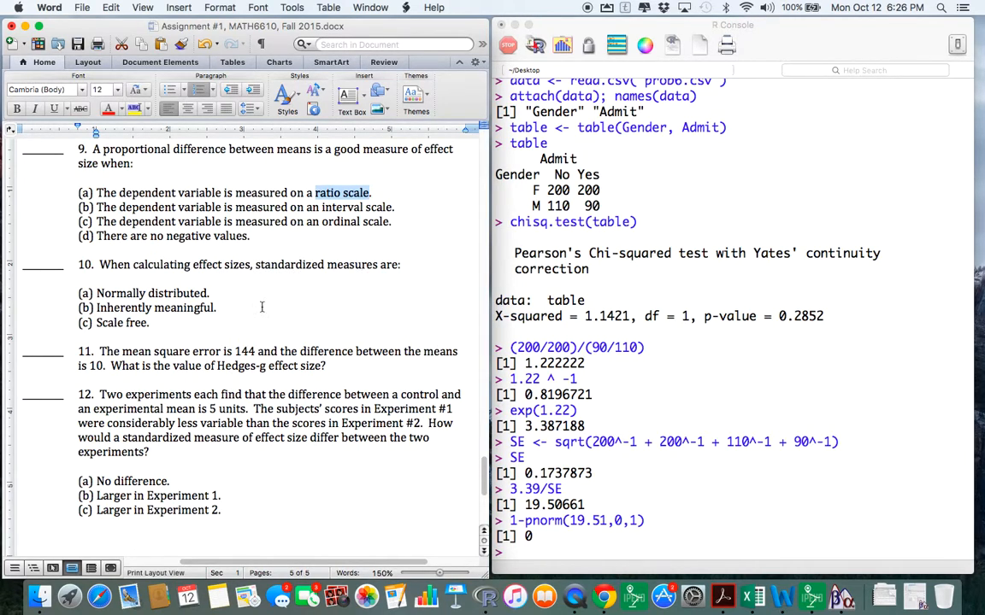
double_click(123, 322)
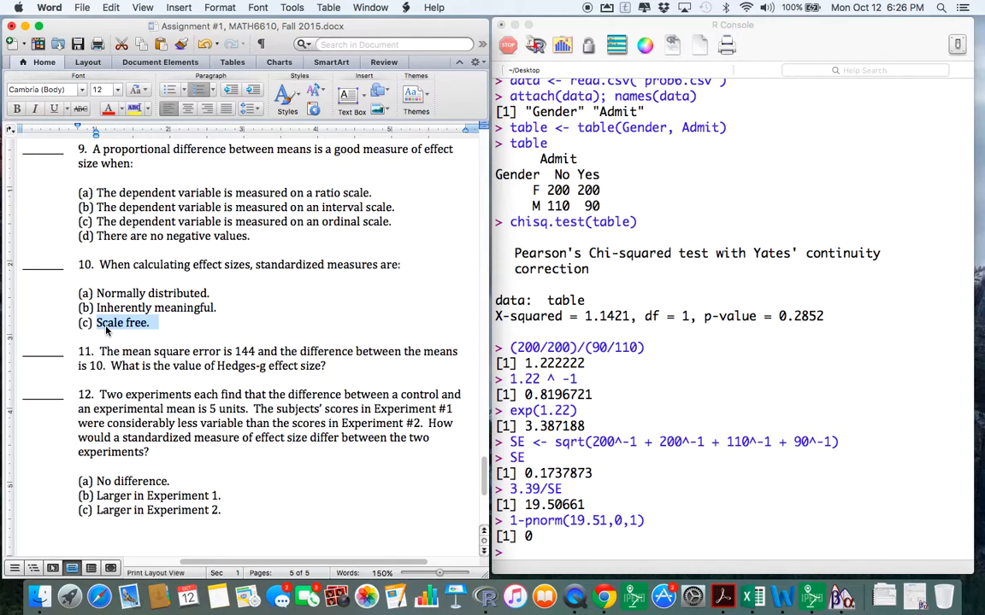
mouse_move(243, 291)
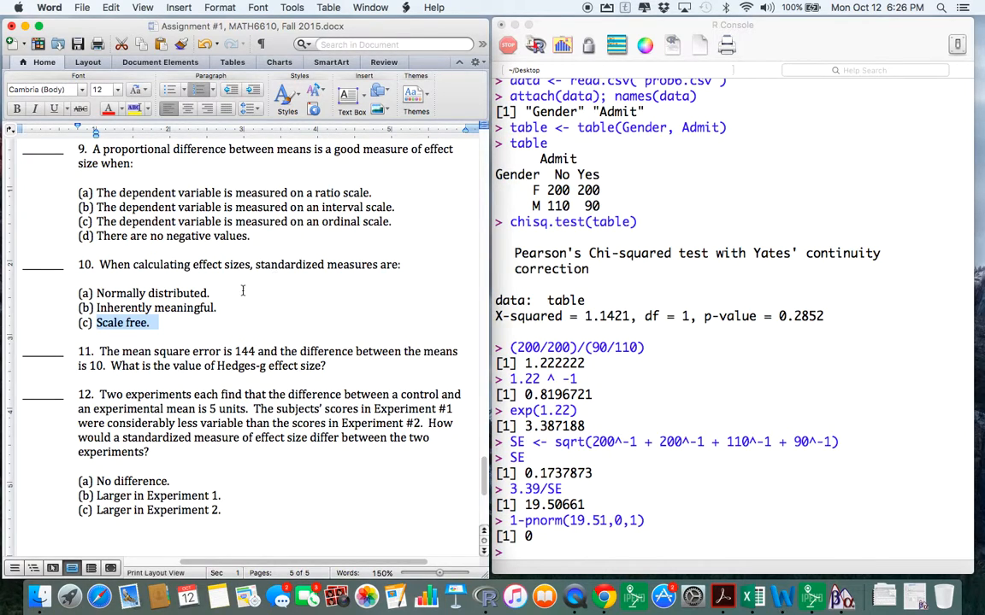
scroll(down, 3)
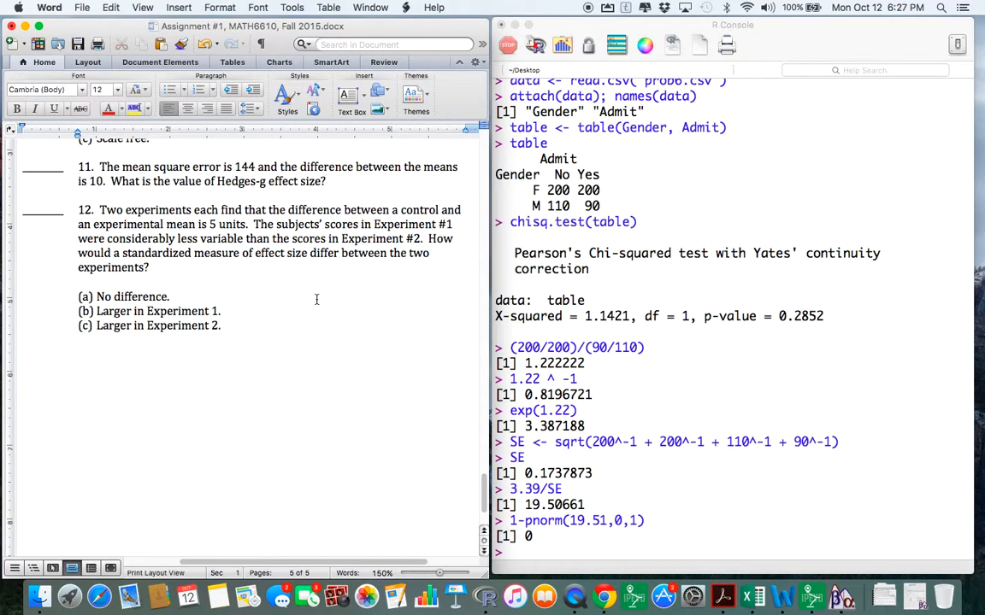
mouse_move(200, 312)
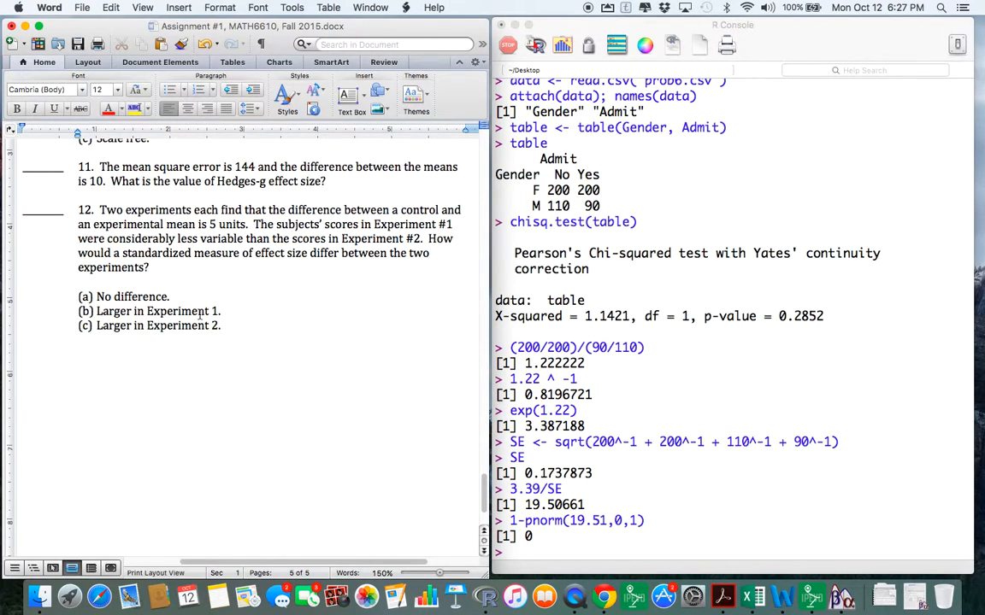